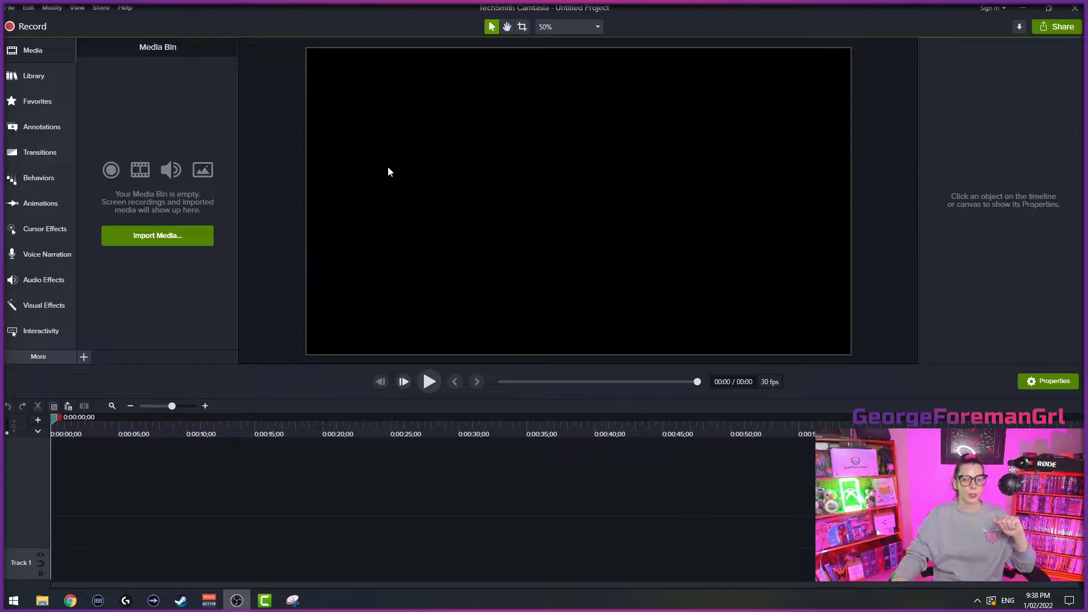
{"action": "mouse_move", "coordinate": [233, 32]}
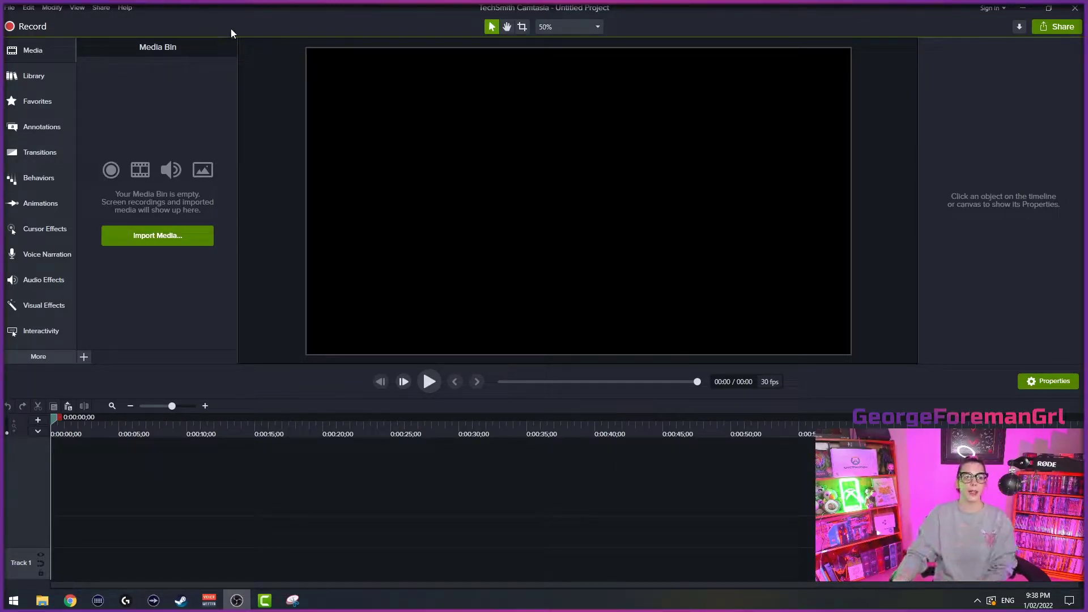
{"action": "mouse_move", "coordinate": [412, 27]}
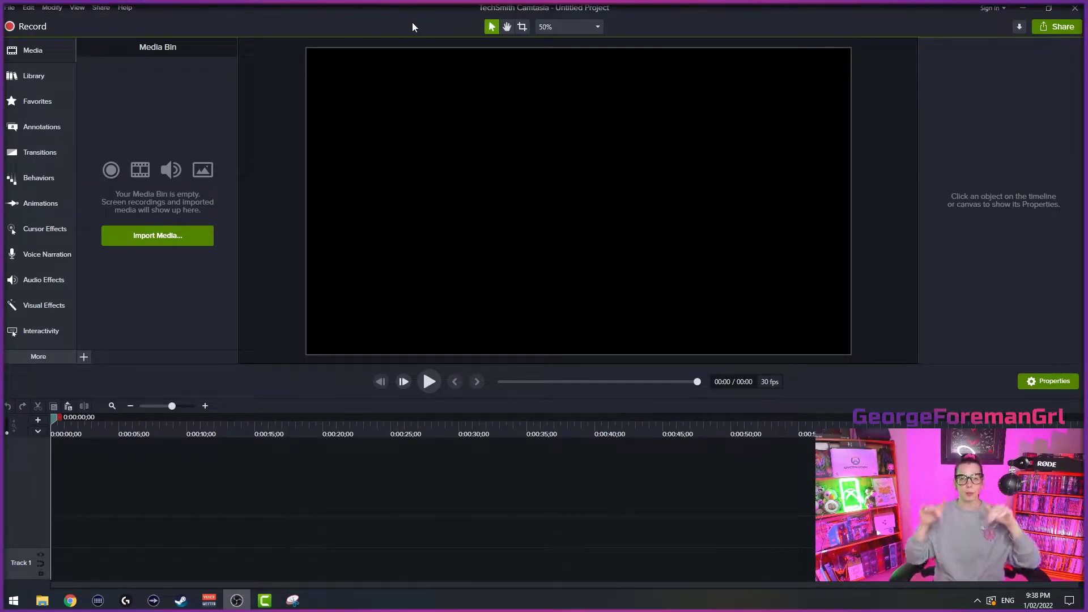
- Set the project canvas to a custom portrait size of 1080 x 1920 and apply it
{"action": "left_click", "coordinate": [11, 8]}
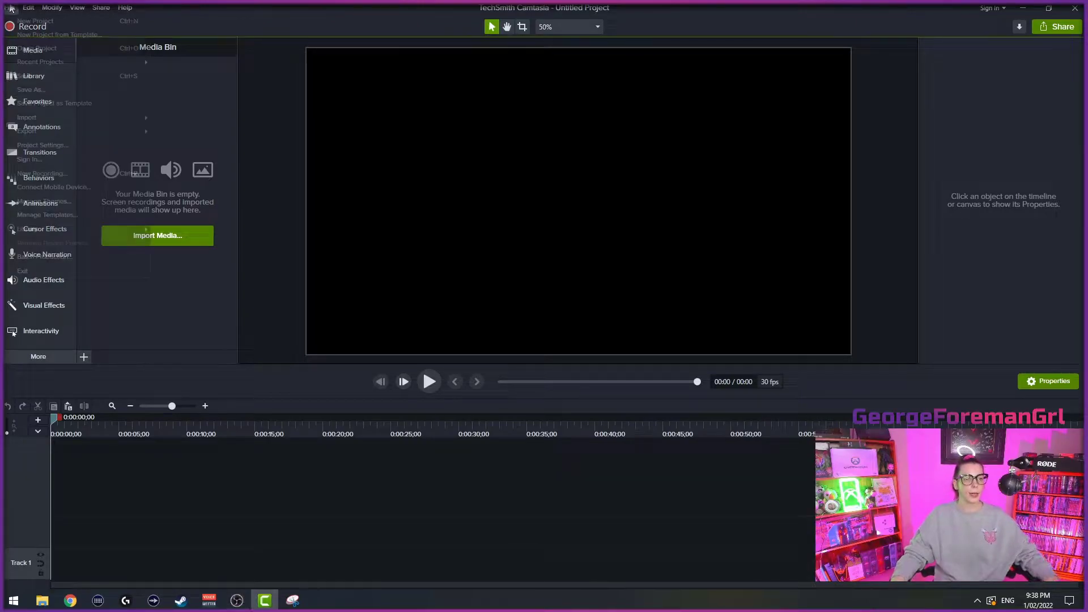
{"action": "left_click", "coordinate": [42, 144]}
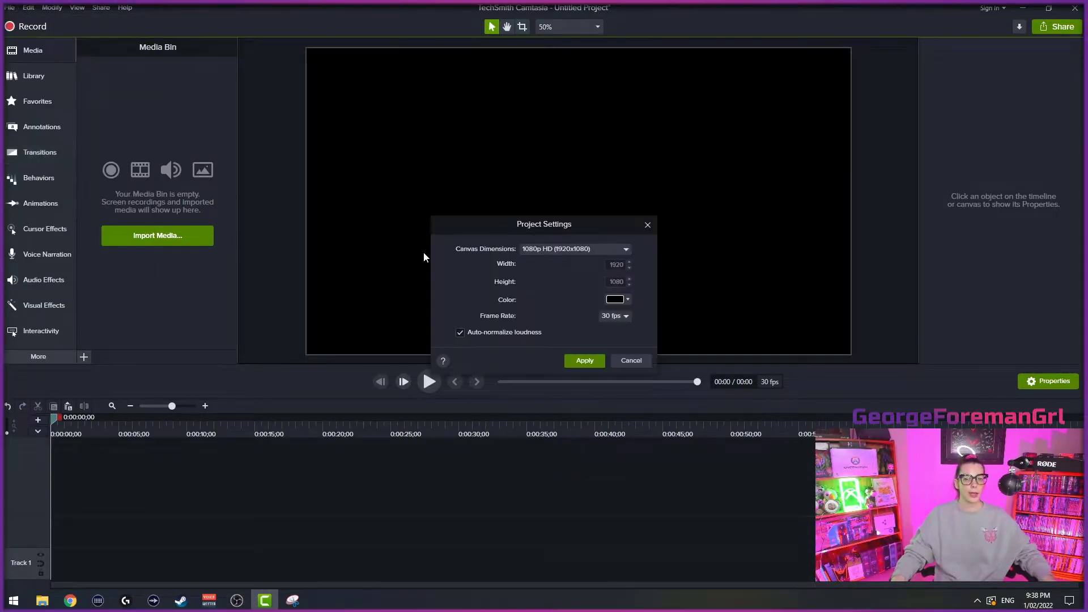
{"action": "mouse_move", "coordinate": [593, 250]}
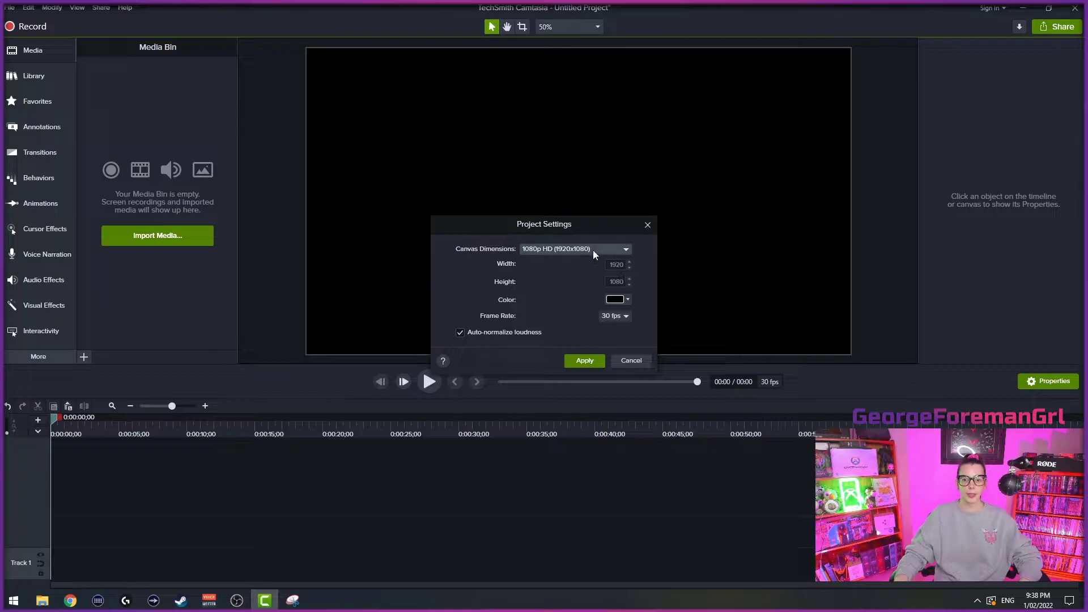
{"action": "triple_click", "coordinate": [614, 265]}
{"action": "type", "text": "1080"}
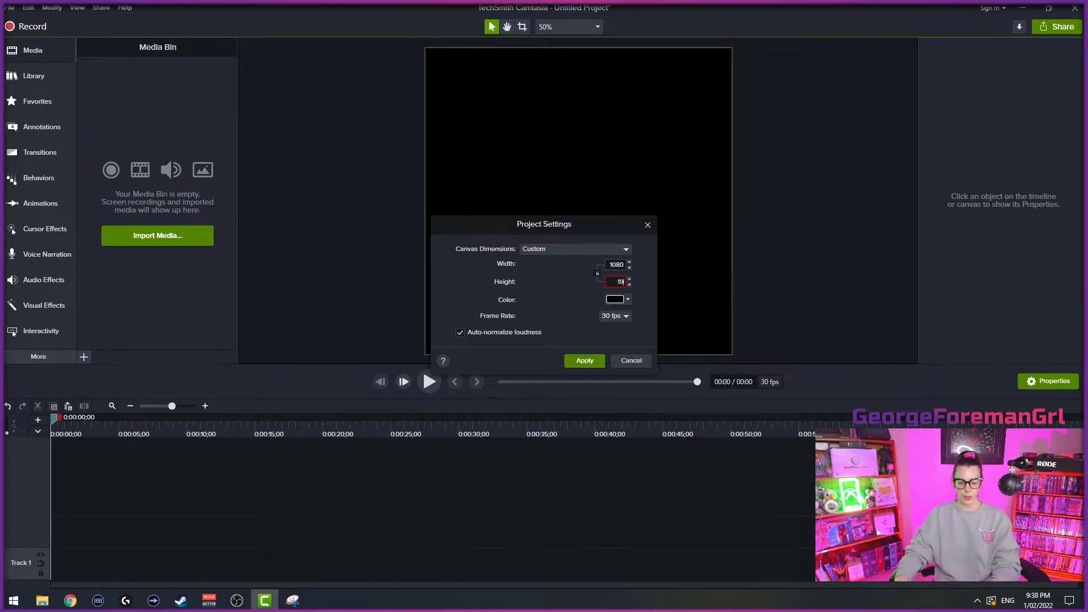
{"action": "left_click", "coordinate": [584, 360]}
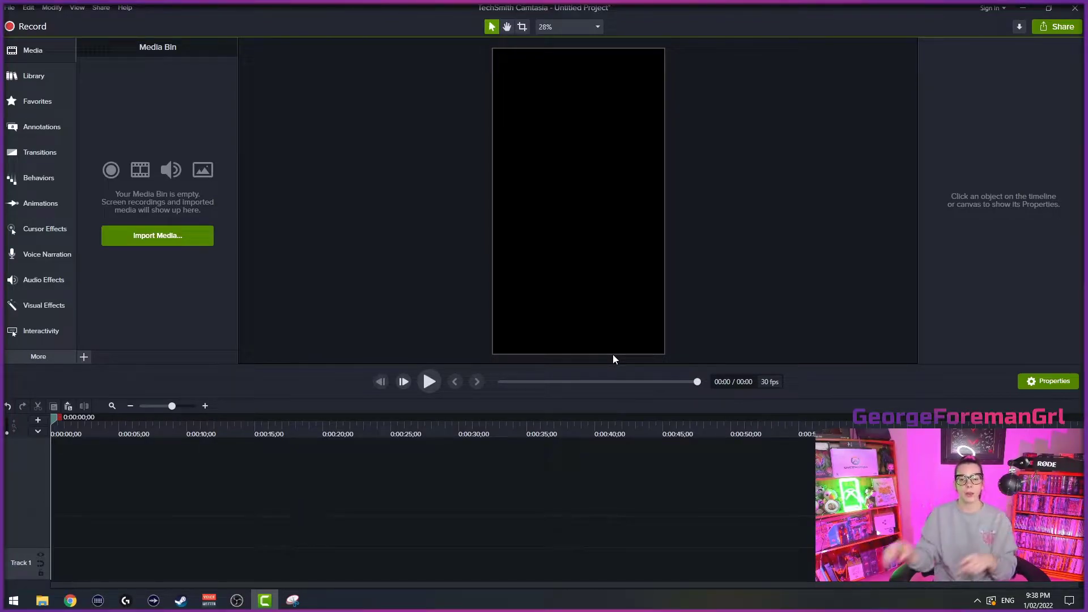
- Zoom the canvas to Fit so the whole portrait frame is visible
{"action": "left_click", "coordinate": [596, 26]}
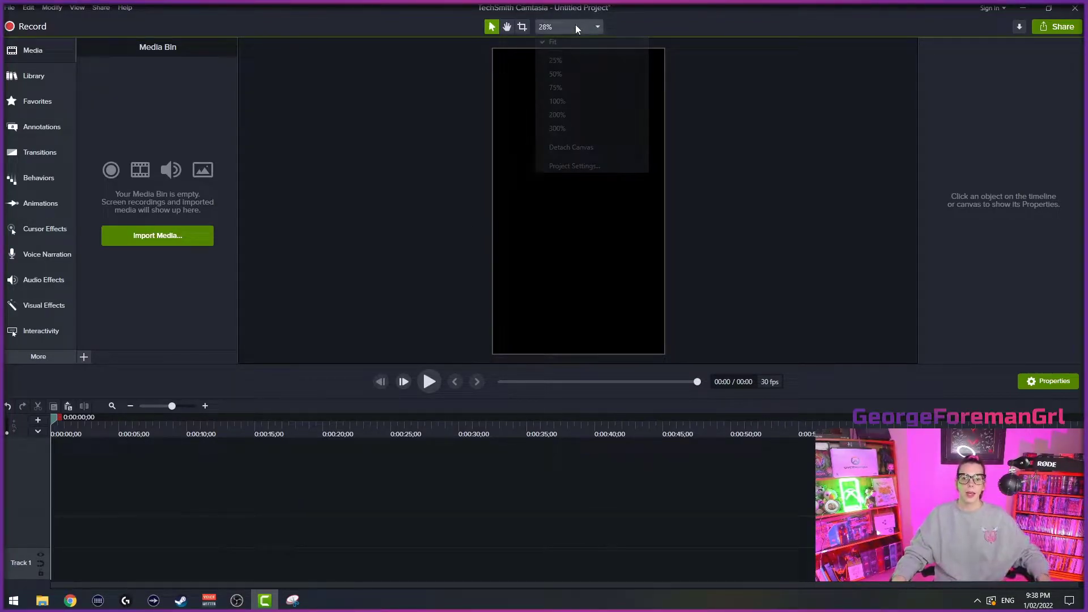
{"action": "left_click", "coordinate": [556, 60]}
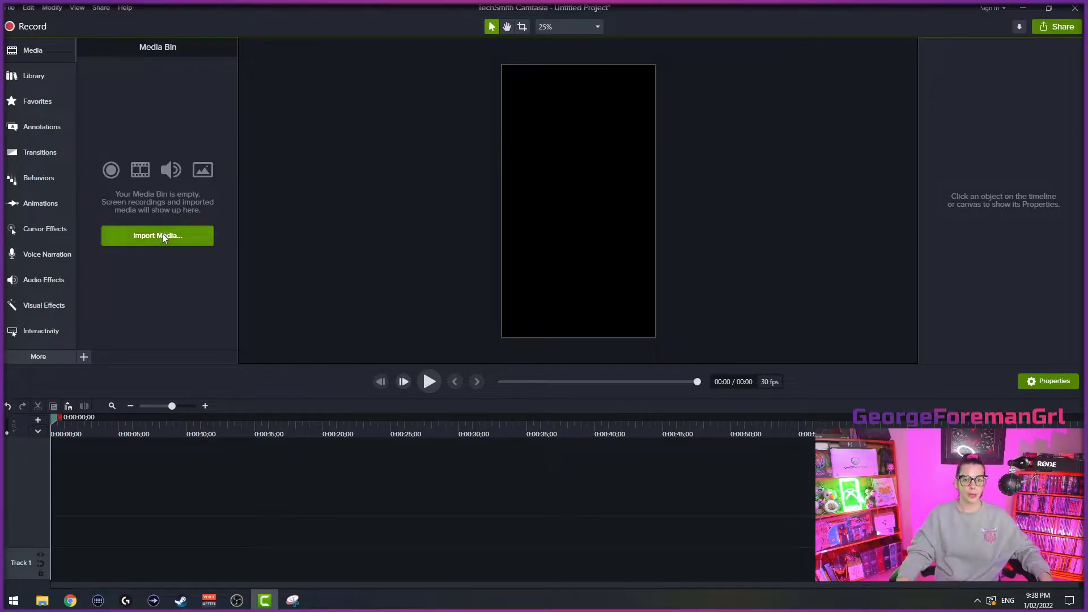
- Import the Cheeky Rev Ult recording from E:\SLOBS Recordings and place it on the timeline
{"action": "left_click", "coordinate": [157, 236]}
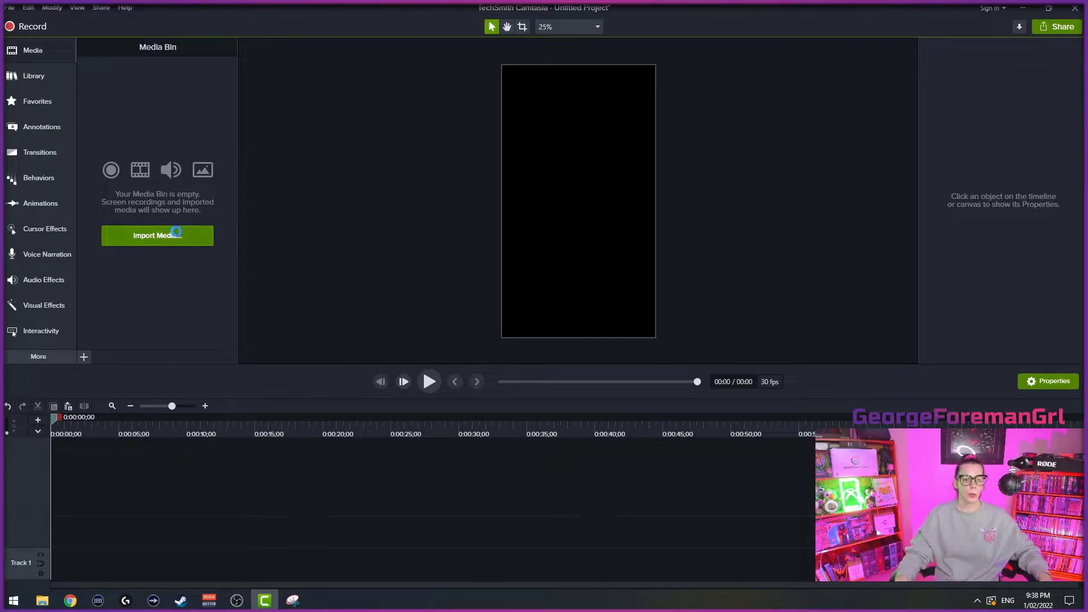
{"action": "left_click", "coordinate": [156, 236]}
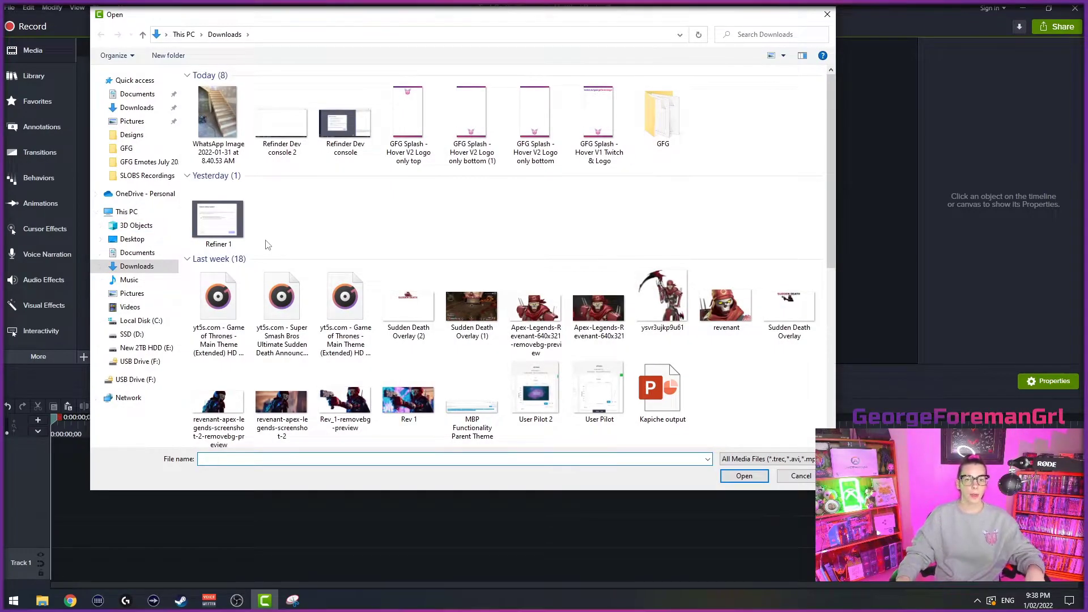
{"action": "left_click", "coordinate": [146, 348]}
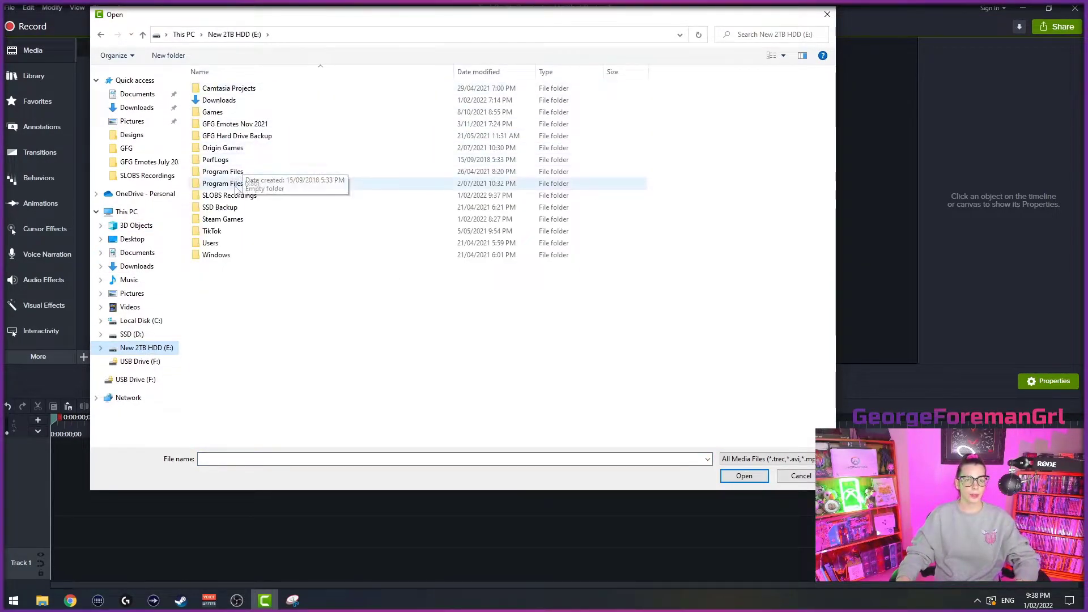
{"action": "double_click", "coordinate": [229, 195]}
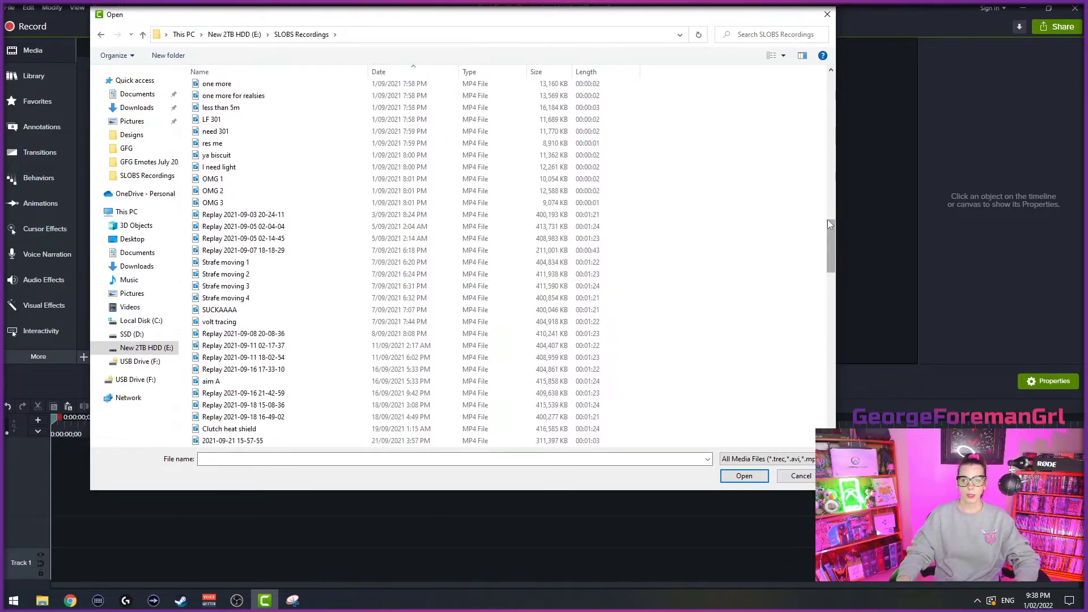
{"action": "left_click", "coordinate": [224, 344]}
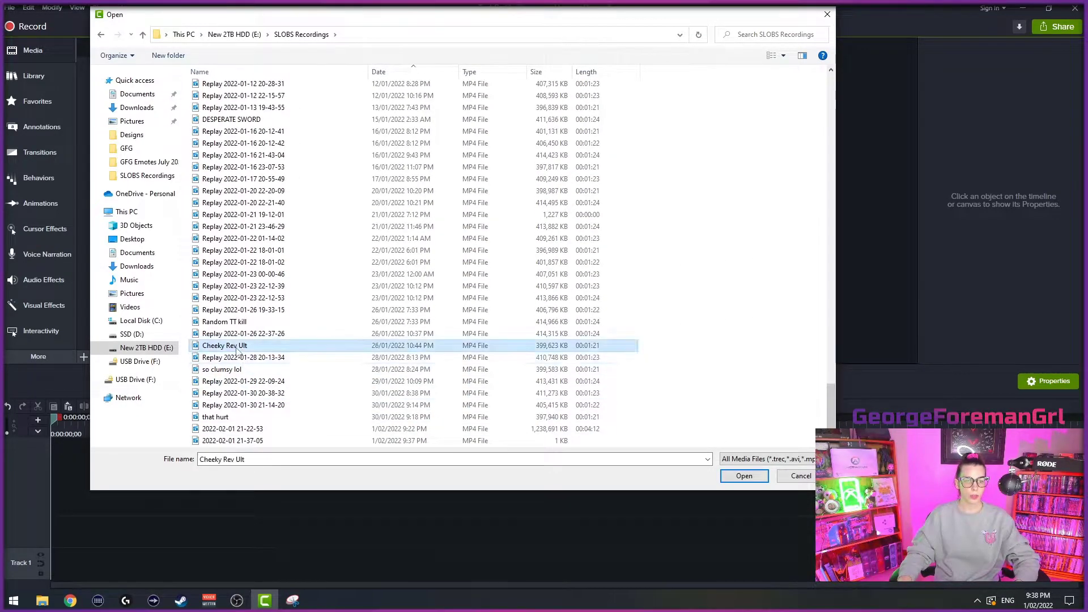
{"action": "left_click", "coordinate": [743, 476]}
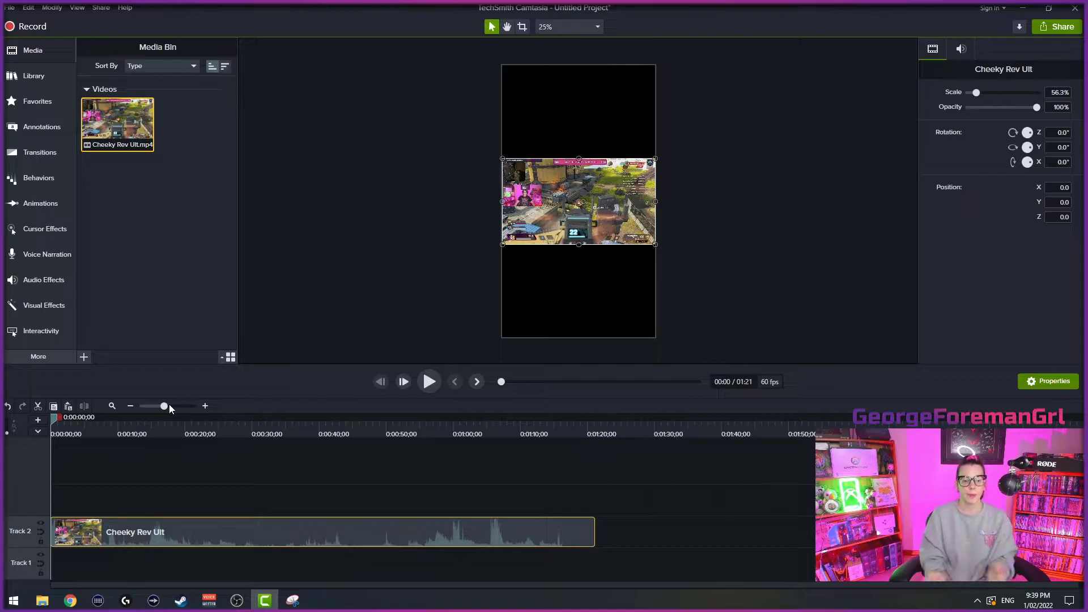
{"action": "mouse_move", "coordinate": [167, 545]}
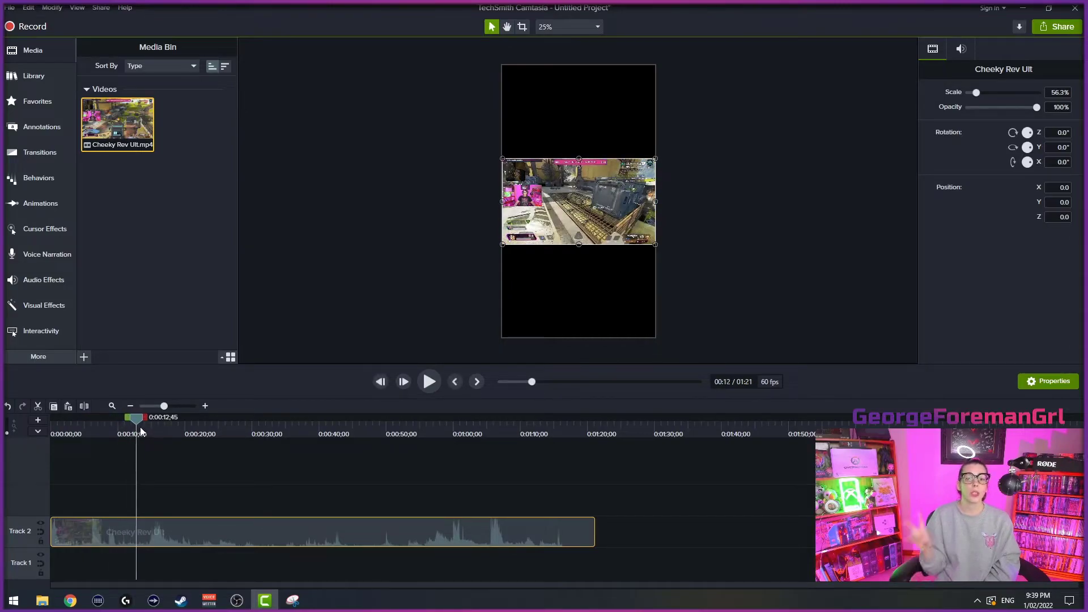
- Trim the clip's start so footage before about 0:17 is removed
{"action": "left_click_drag", "start_coordinate": [136, 417], "coordinate": [171, 417]}
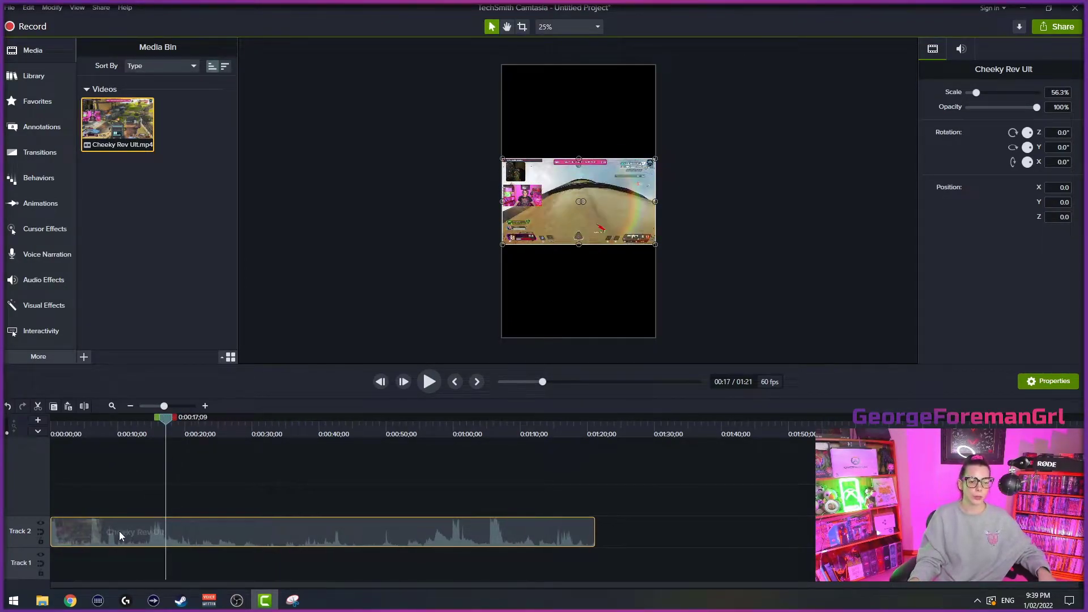
{"action": "left_click", "coordinate": [138, 527]}
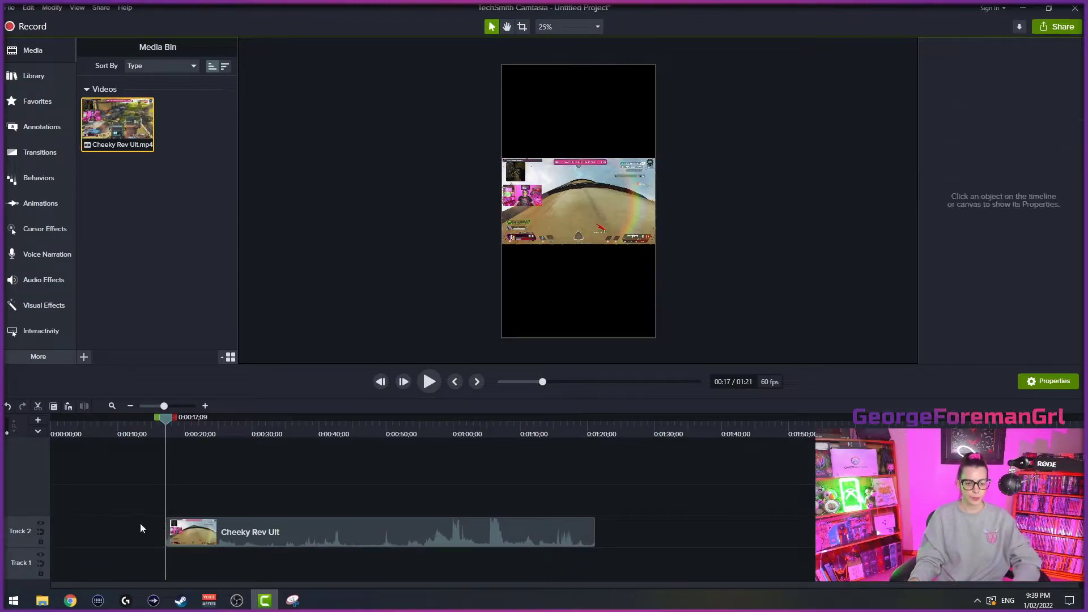
{"action": "left_click", "coordinate": [347, 532]}
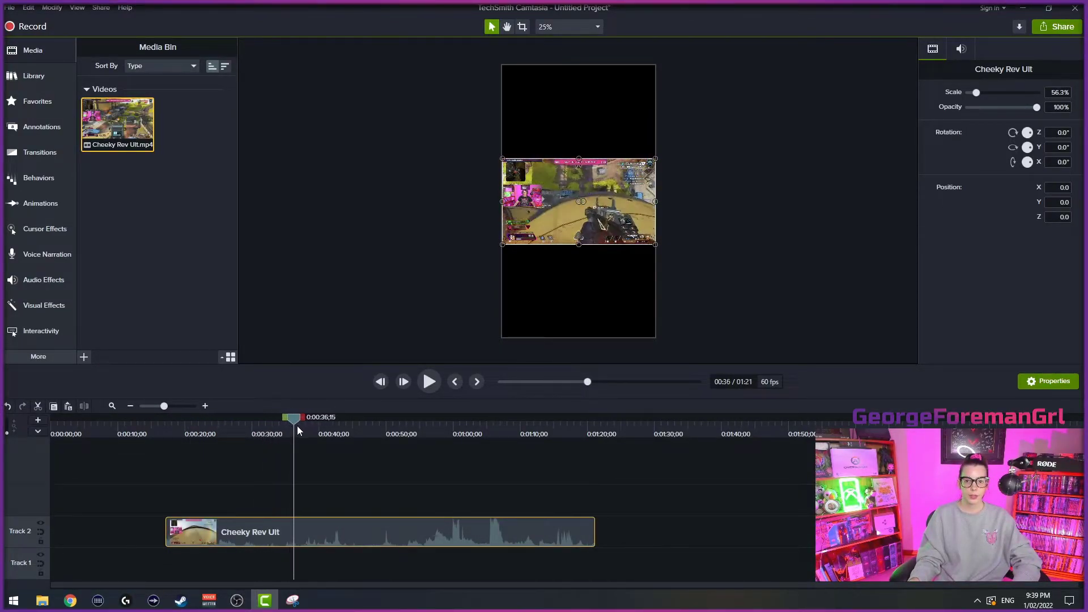
- Trim the clip's end at about 1:11 and move it to Track 1 with playback at its start
{"action": "left_click", "coordinate": [423, 417]}
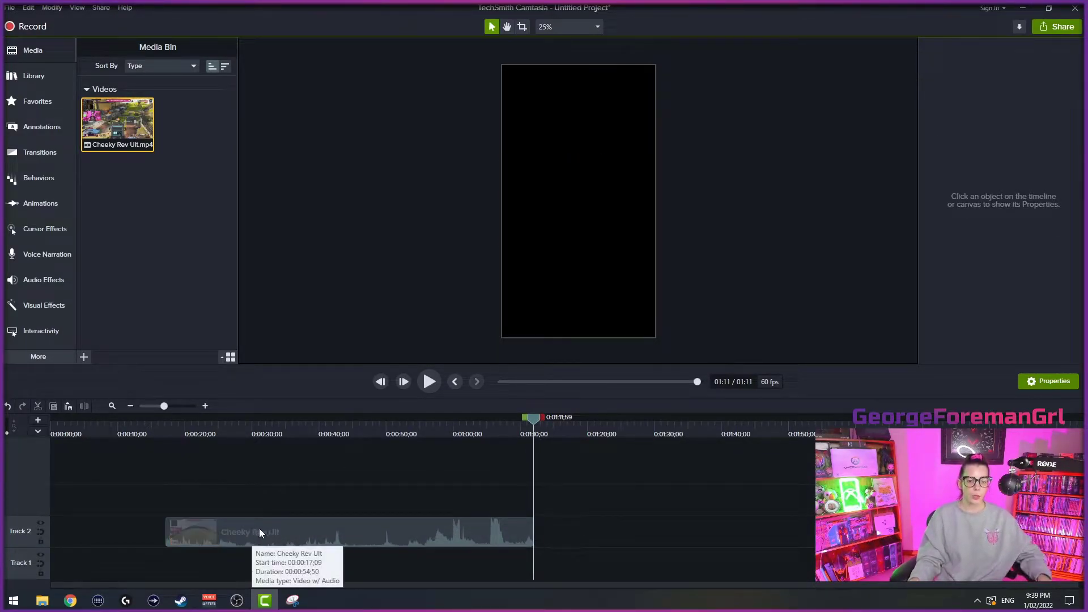
{"action": "left_click", "coordinate": [261, 533]}
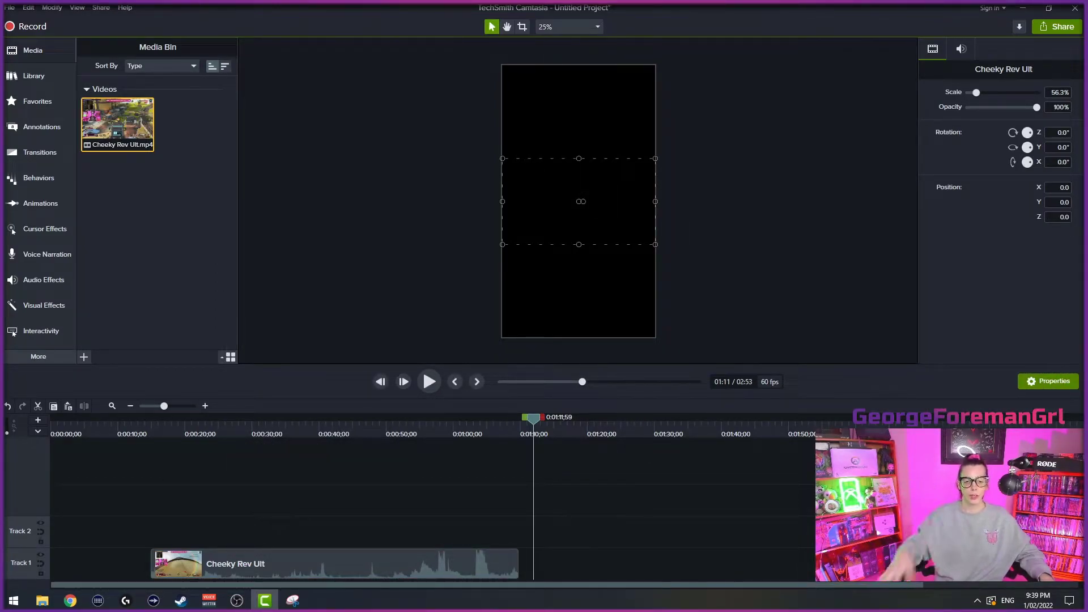
{"action": "left_click", "coordinate": [151, 417]}
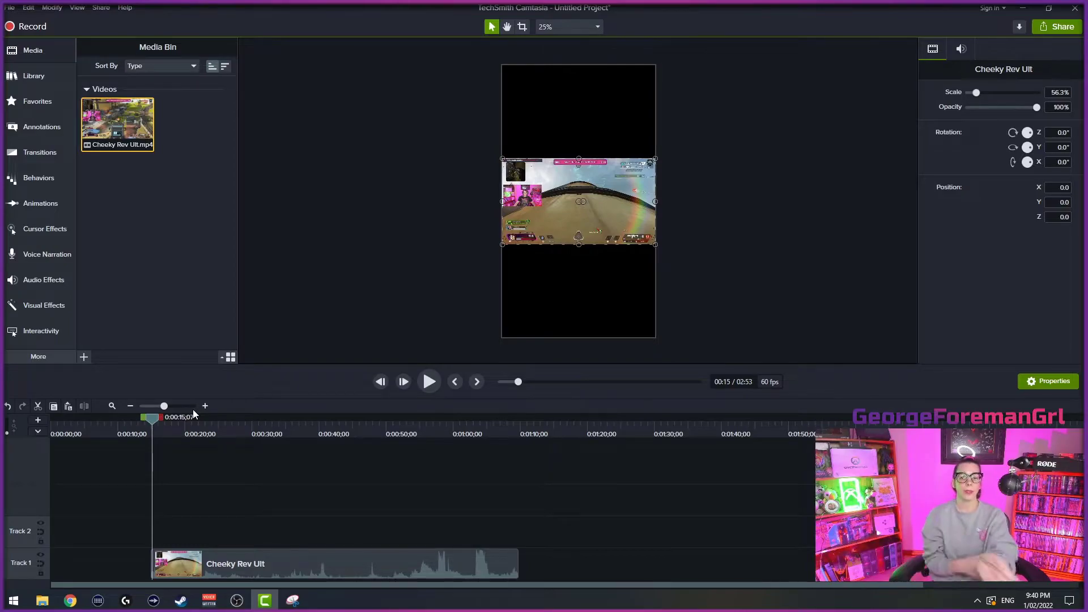
- Crop and enlarge the gameplay to span the portrait canvas width, slightly above centre
{"action": "left_click", "coordinate": [568, 26]}
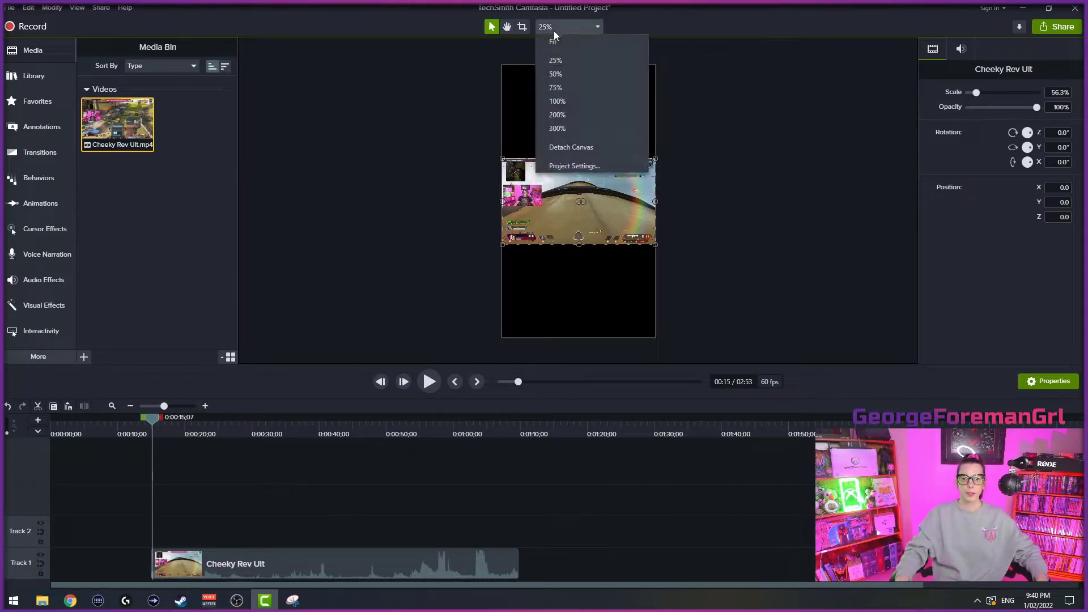
{"action": "left_click", "coordinate": [555, 74]}
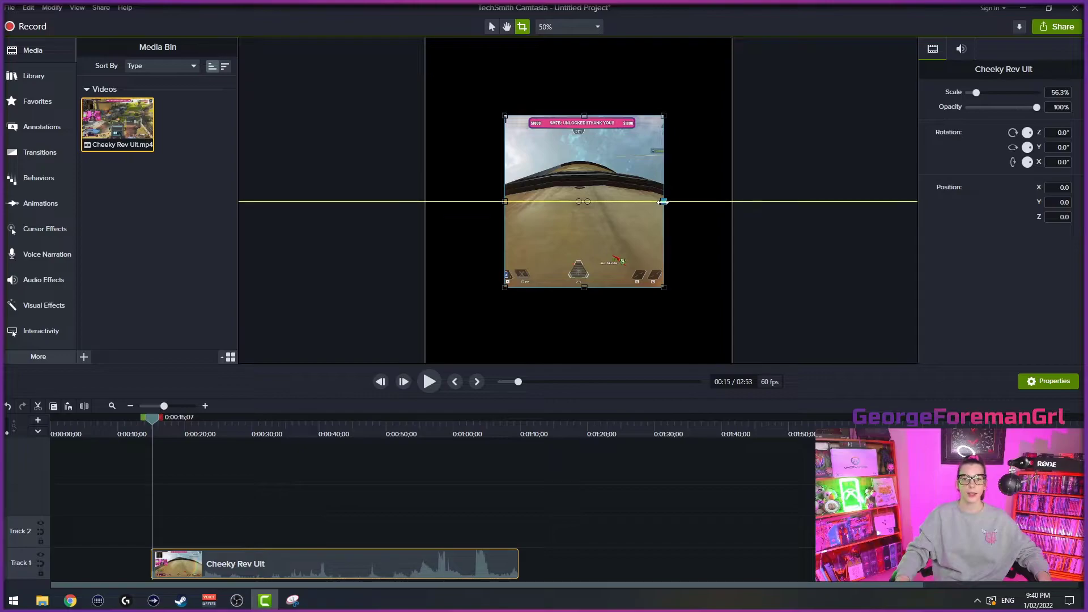
{"action": "left_click", "coordinate": [595, 26]}
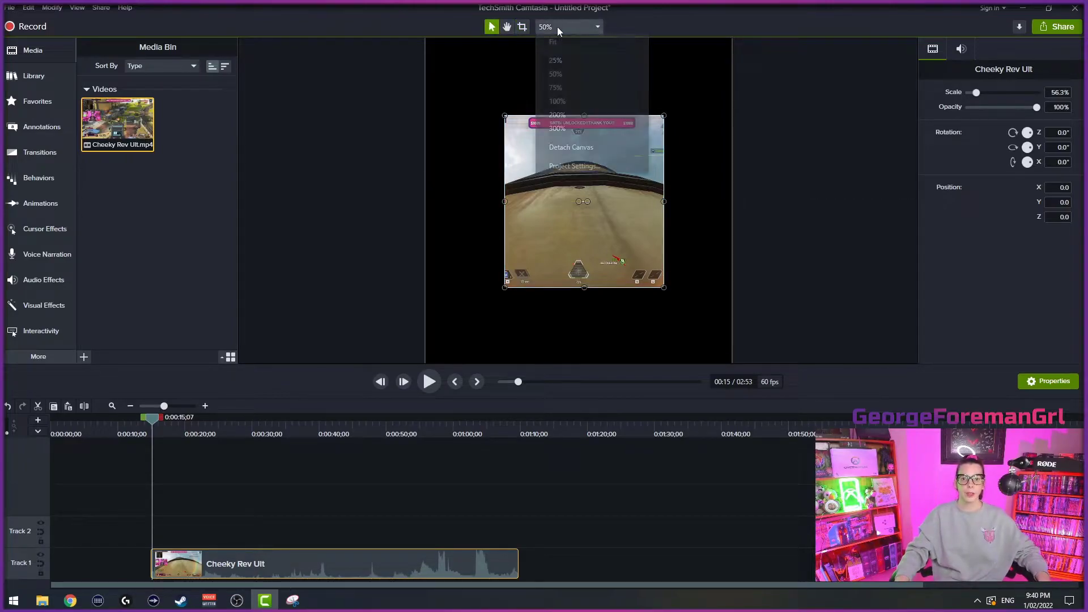
{"action": "left_click", "coordinate": [556, 61]}
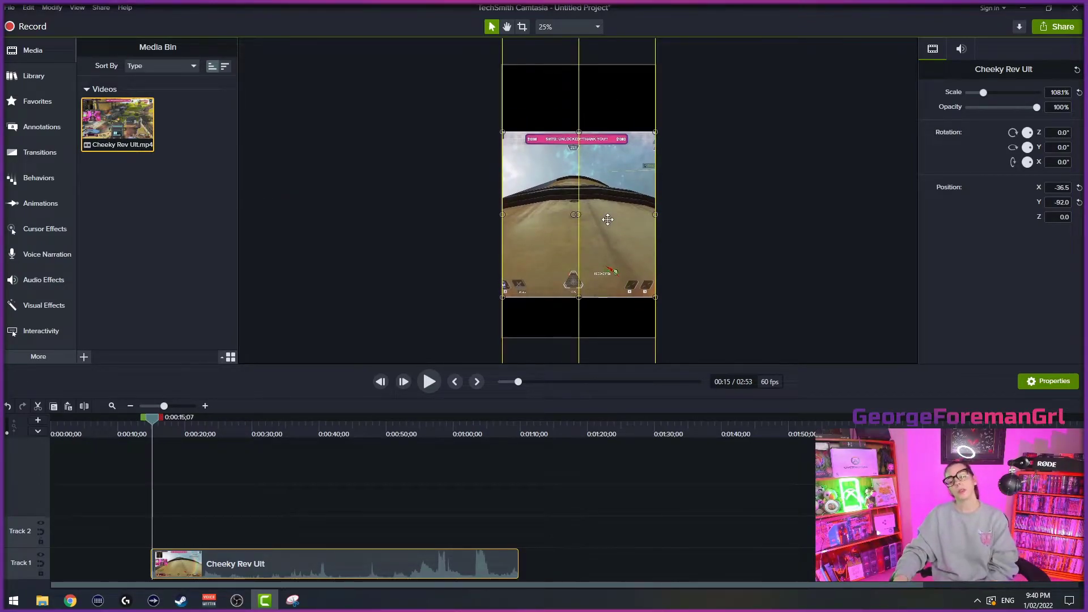
{"action": "left_click", "coordinate": [769, 166]}
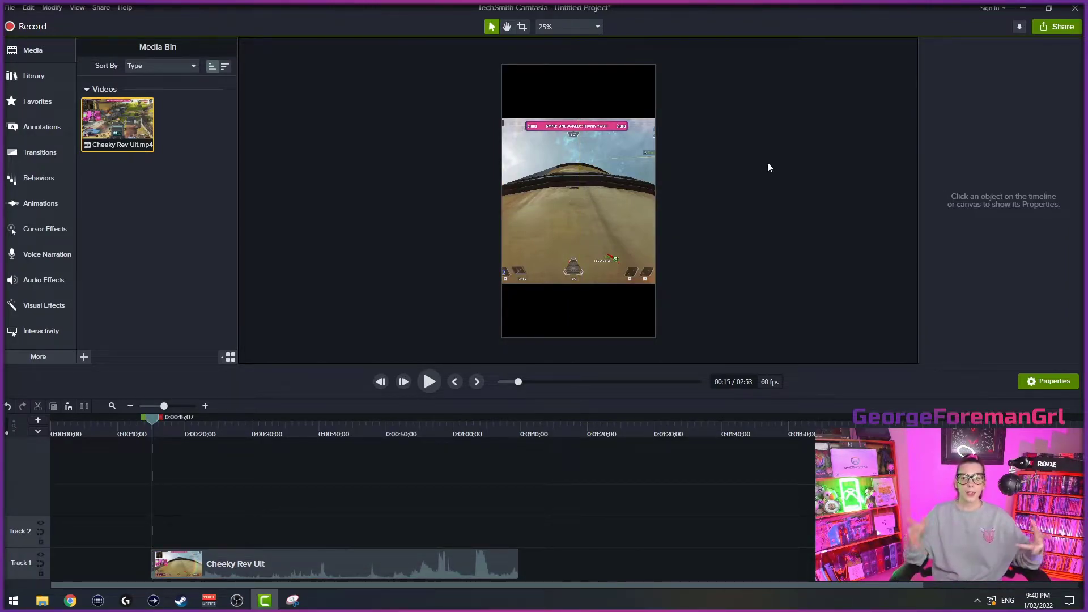
- Duplicate the clip onto Track 2, crop it to just the webcam, and view at 75%
{"action": "left_click", "coordinate": [428, 381]}
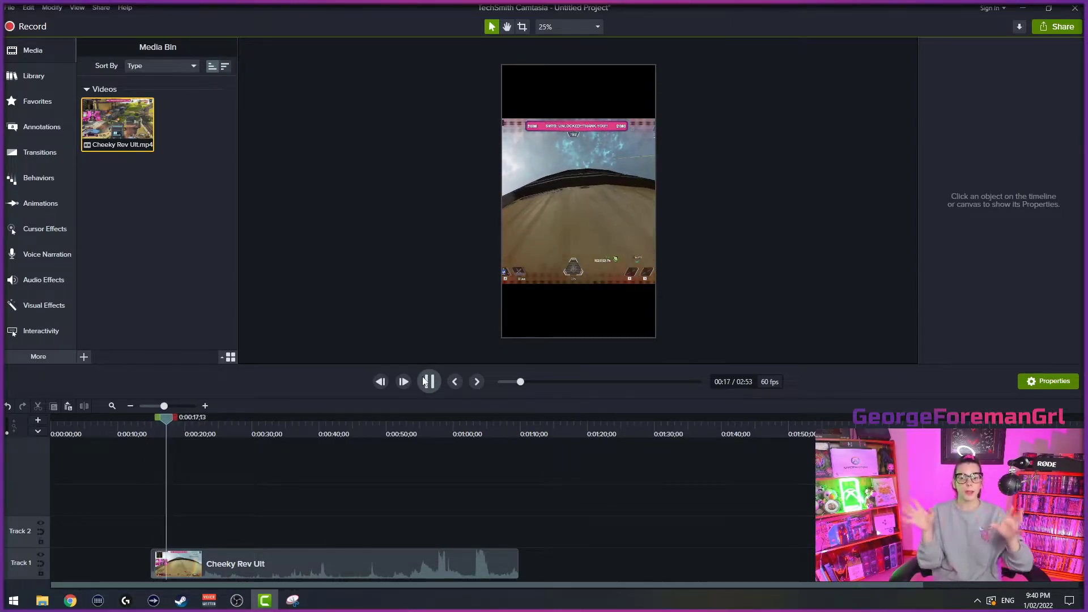
{"action": "left_click", "coordinate": [429, 381]}
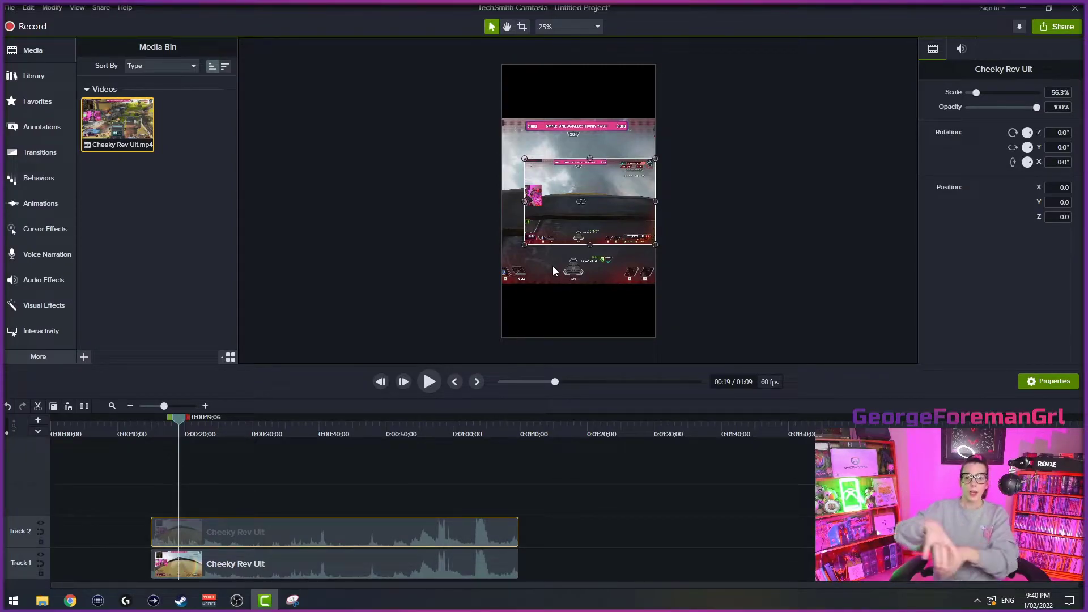
{"action": "mouse_move", "coordinate": [582, 54]}
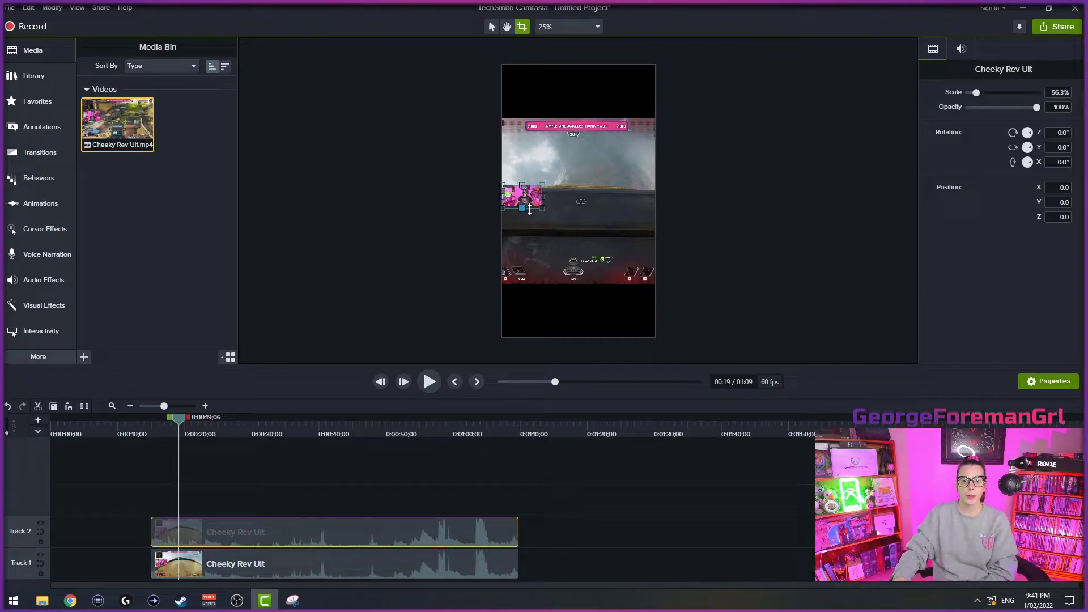
{"action": "left_click", "coordinate": [567, 26]}
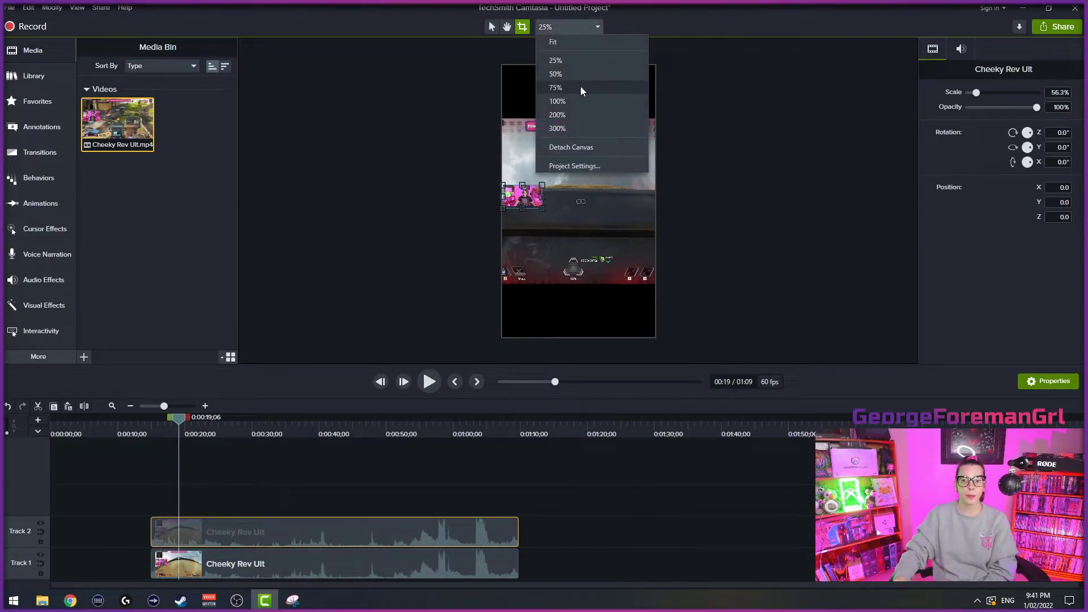
{"action": "left_click", "coordinate": [554, 88]}
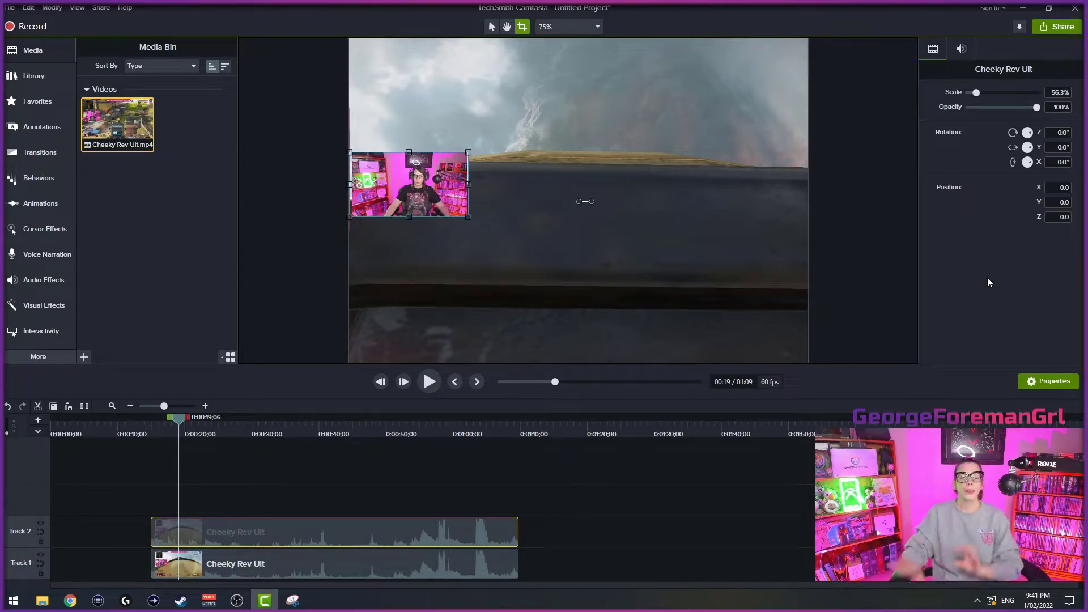
{"action": "mouse_move", "coordinate": [395, 106]}
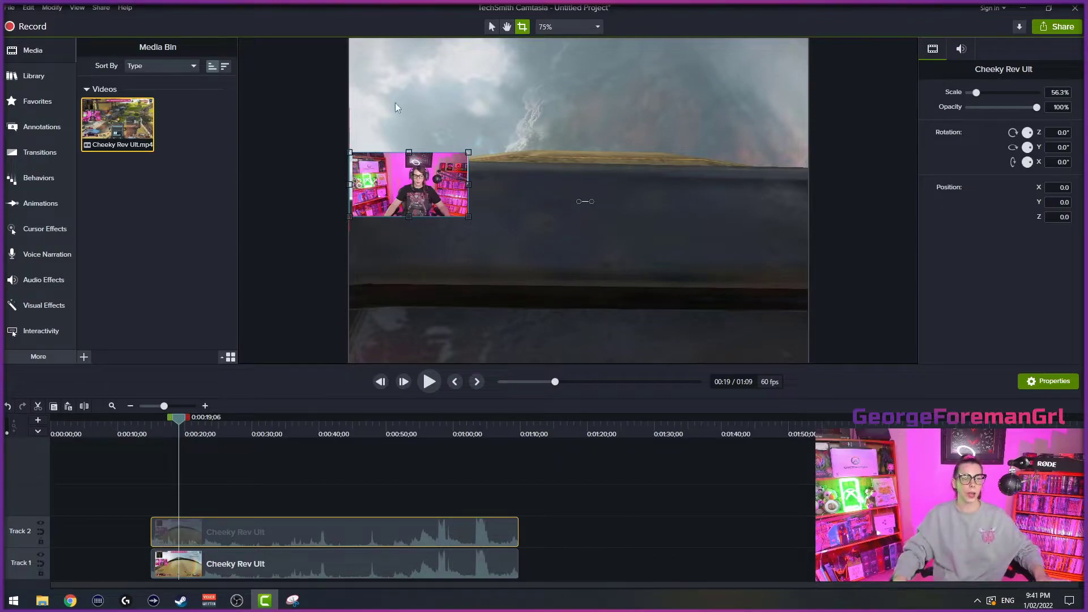
- Add an ellipse shape annotation on Track 3 covering the cropped webcam
{"action": "left_click", "coordinate": [38, 126]}
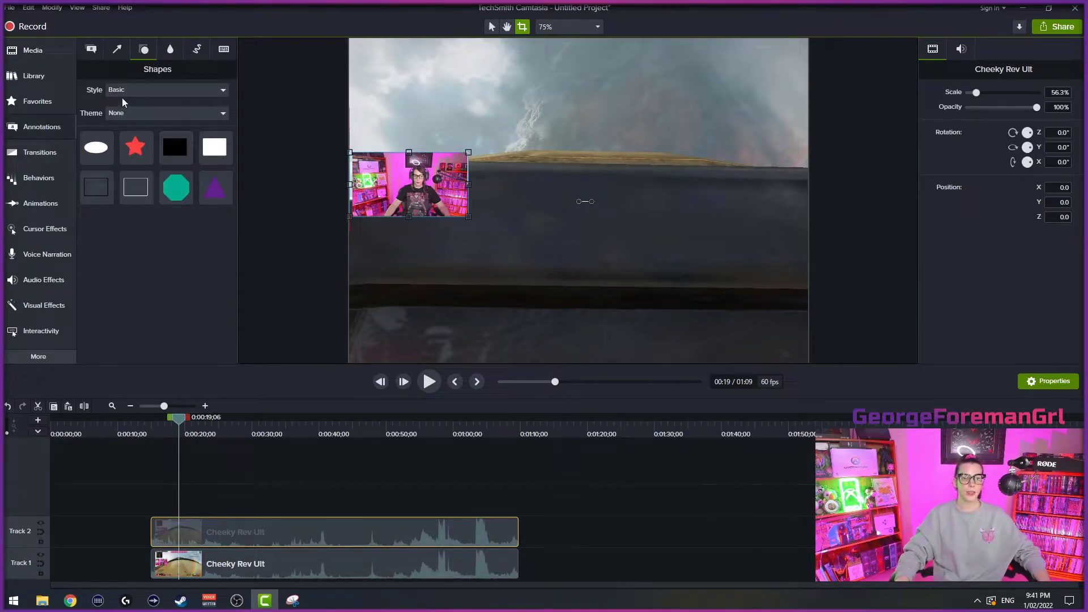
{"action": "mouse_move", "coordinate": [151, 58]}
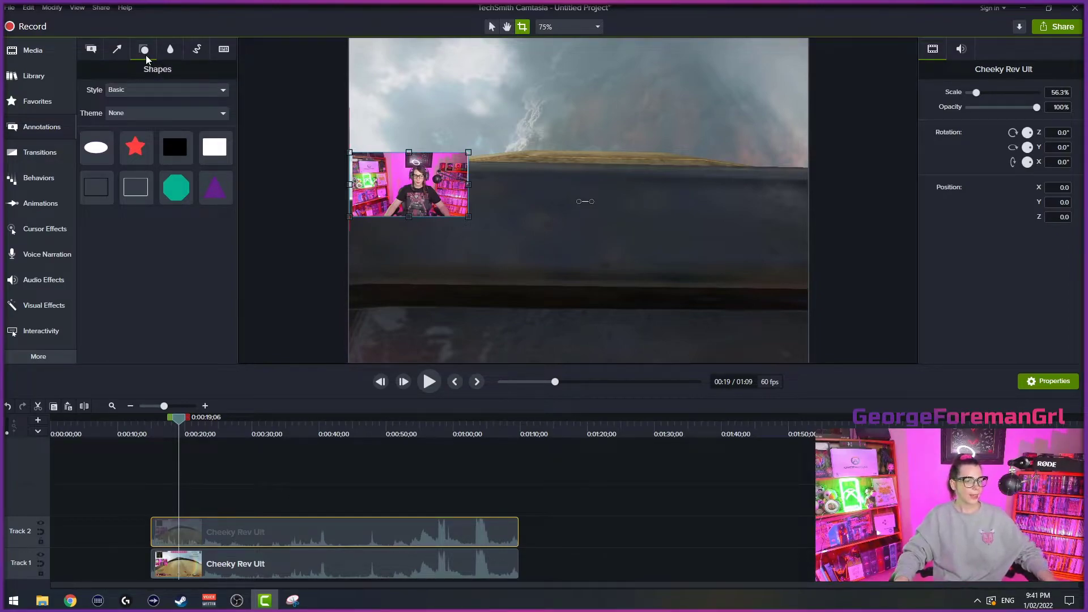
{"action": "left_click", "coordinate": [97, 147]}
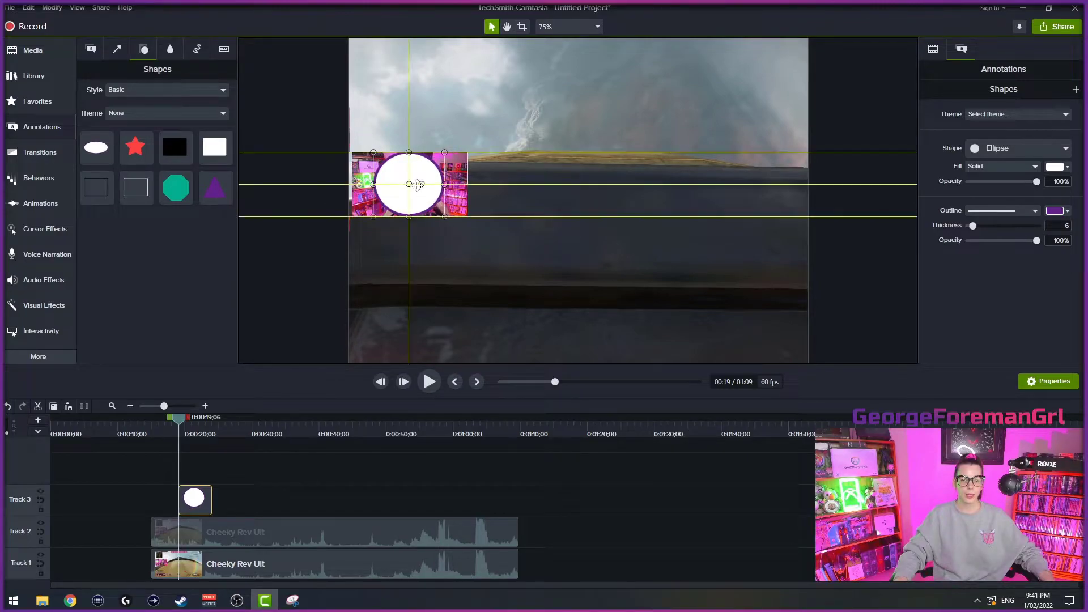
{"action": "left_click", "coordinate": [334, 563]}
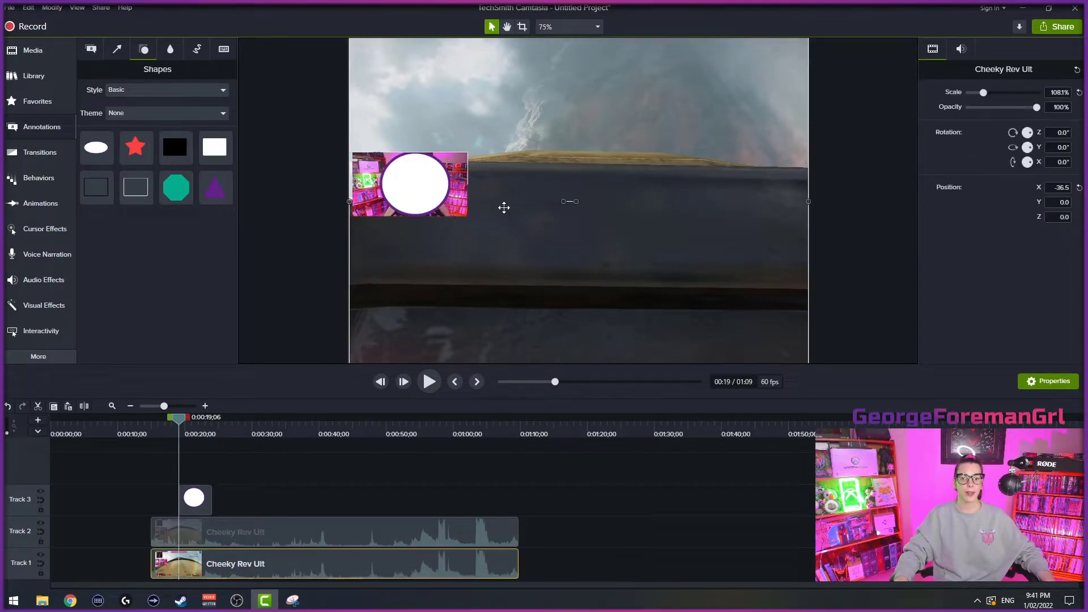
- Enable Track Matte on Track 3 so the ellipse masks the webcam into a circle
{"action": "left_click", "coordinate": [415, 184]}
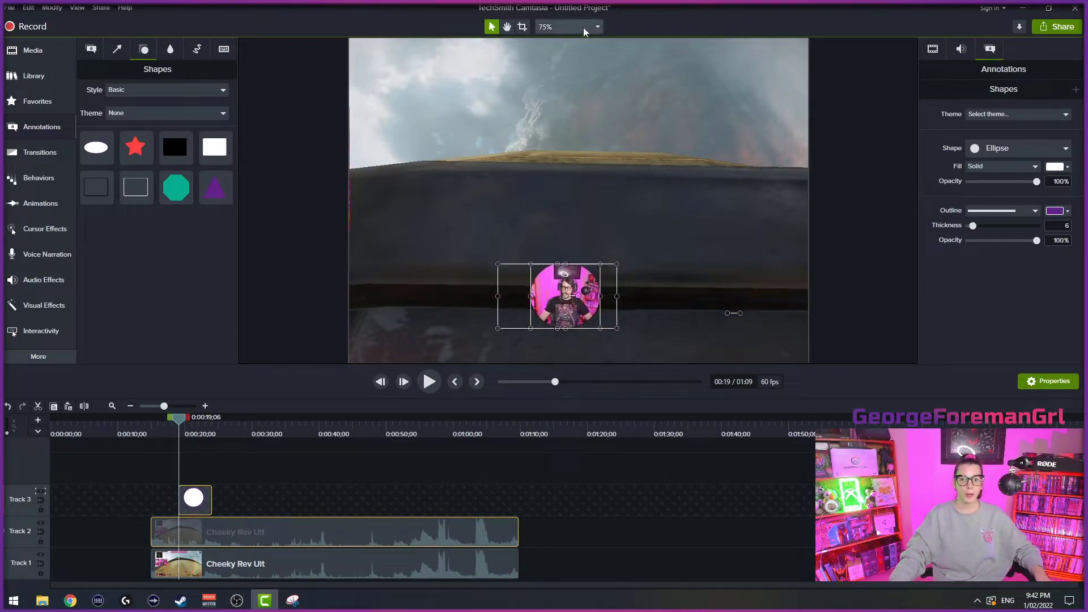
- Zoom out to 25% and move the circular webcam to the bottom centre of the canvas
{"action": "left_click", "coordinate": [595, 26]}
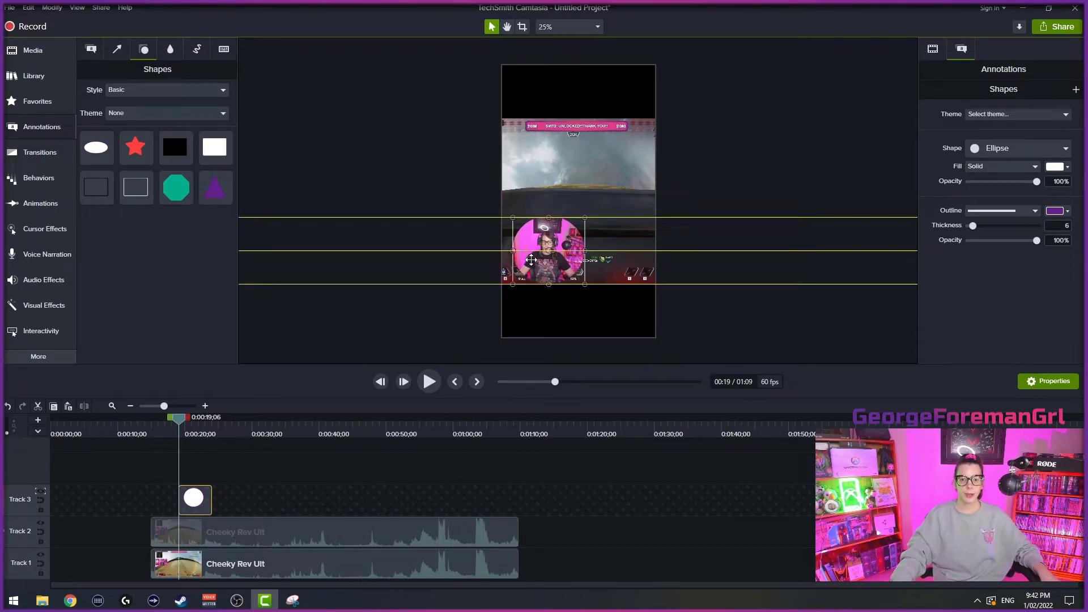
{"action": "mouse_move", "coordinate": [205, 534]}
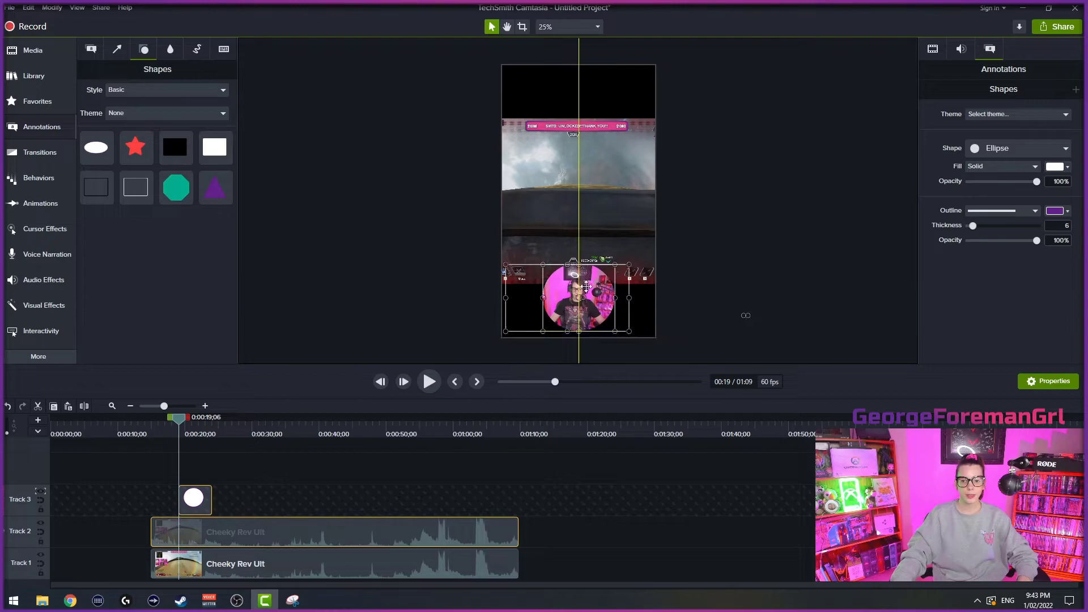
{"action": "left_click", "coordinate": [751, 294]}
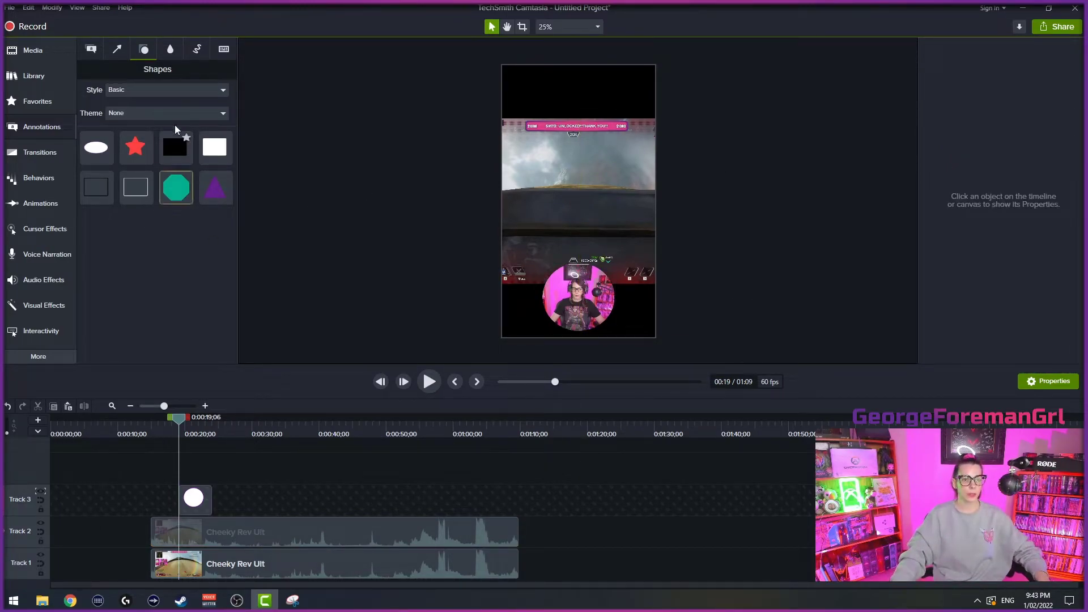
- Import GFG Splash - Plain (1).png and place it on the timeline after the gameplay clips
{"action": "left_click", "coordinate": [32, 50]}
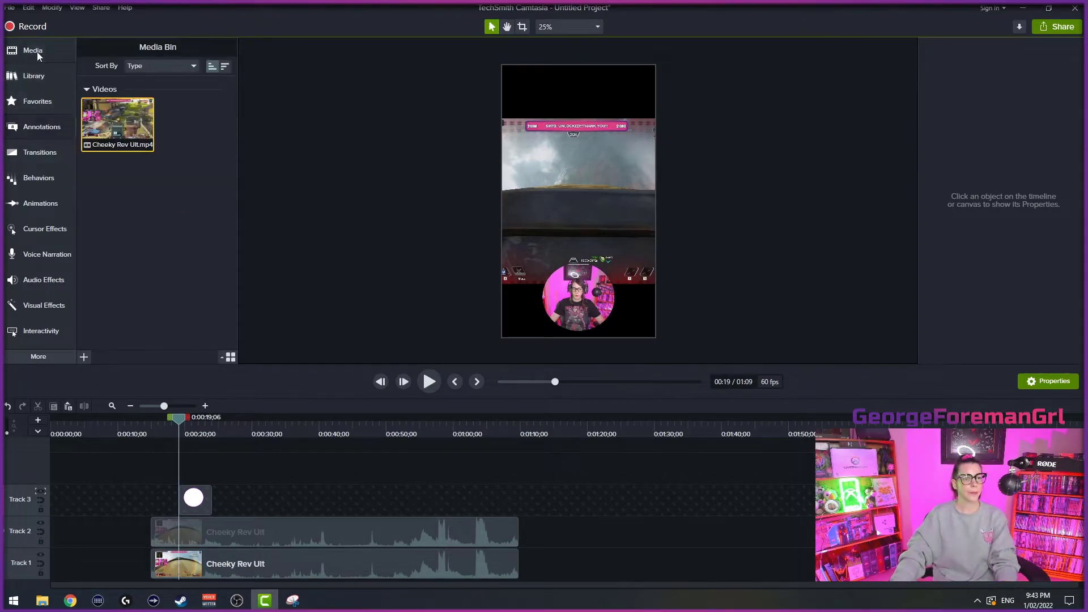
{"action": "left_click", "coordinate": [83, 357]}
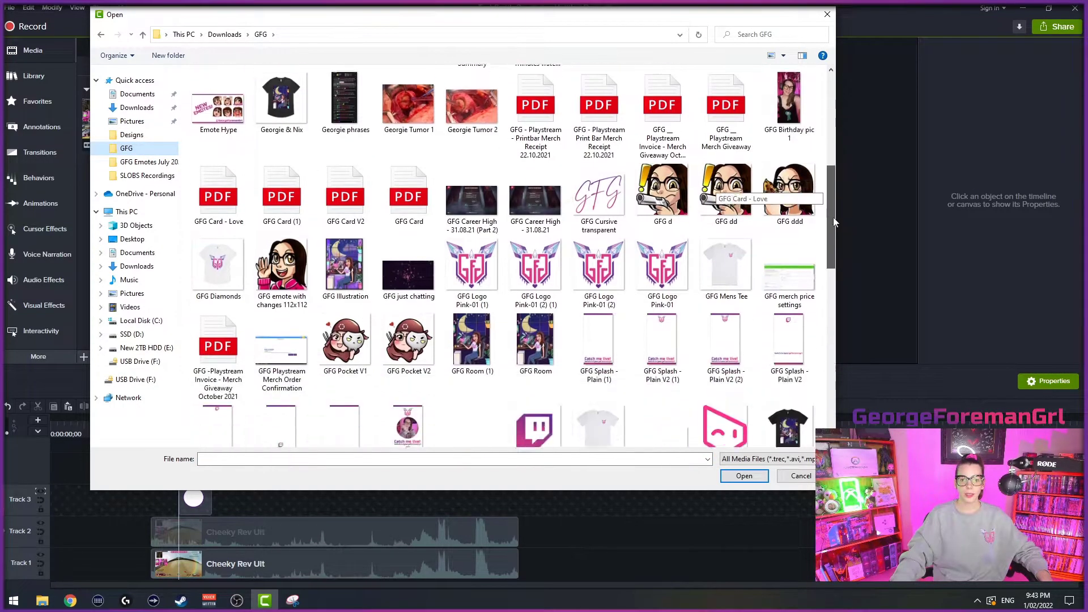
{"action": "scroll", "scroll_direction": "up", "scroll_amount": 3}
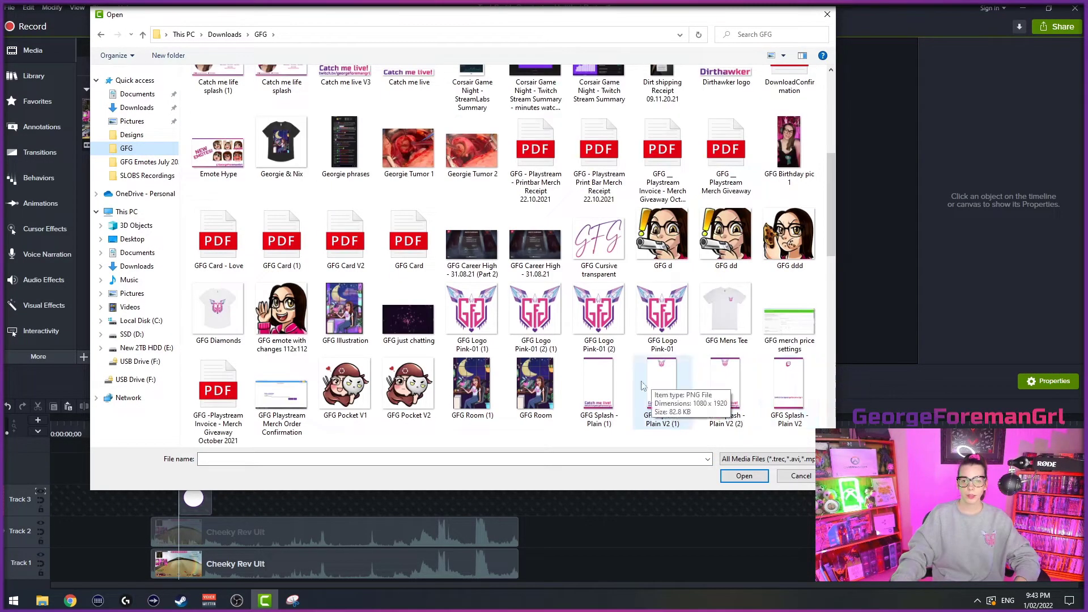
{"action": "left_click", "coordinate": [743, 476]}
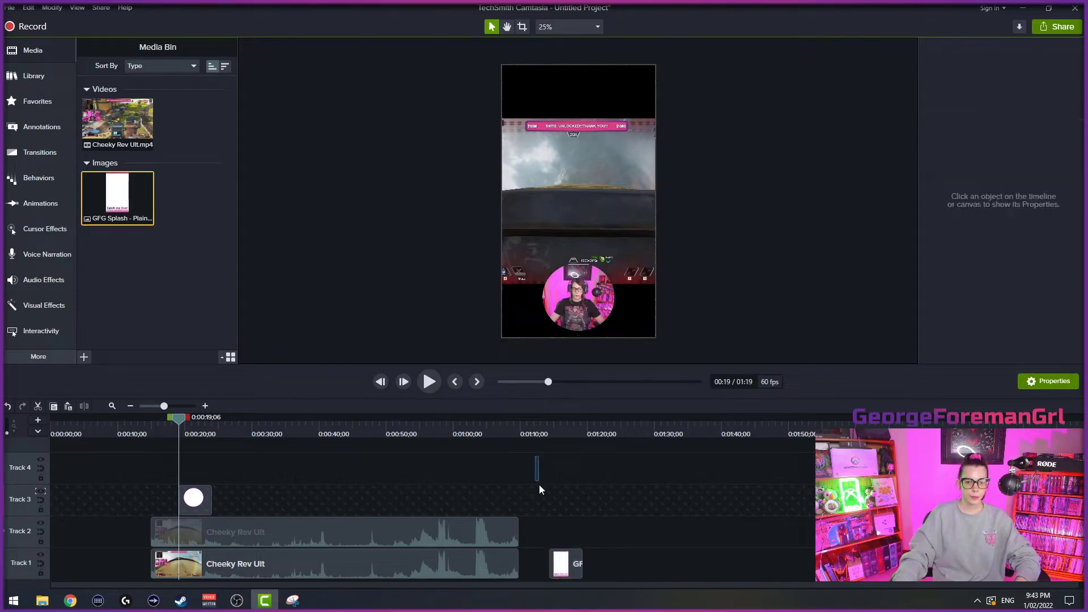
- Shift the clips up a track and stretch the splash image on Track 1 as full-length background
{"action": "left_click", "coordinate": [194, 499]}
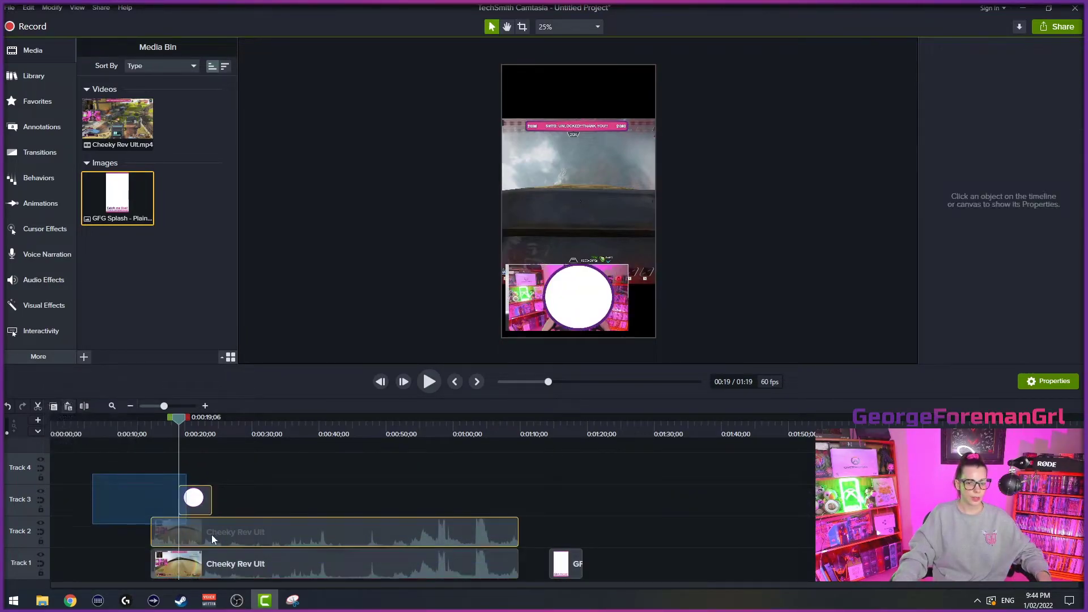
{"action": "left_click", "coordinate": [193, 499]}
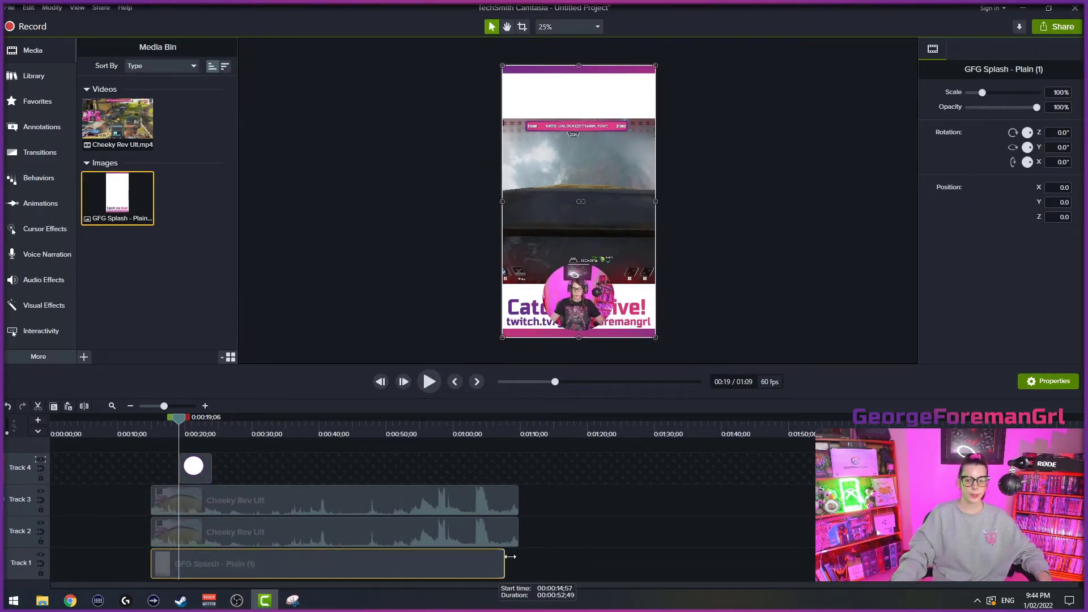
{"action": "left_click", "coordinate": [690, 366]}
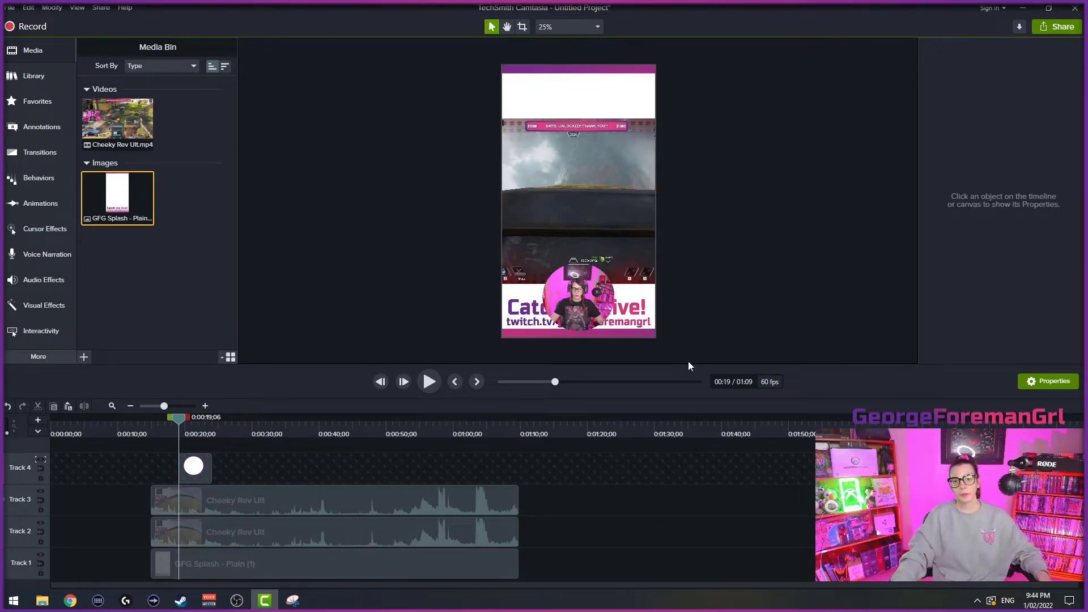
{"action": "mouse_move", "coordinate": [616, 116]}
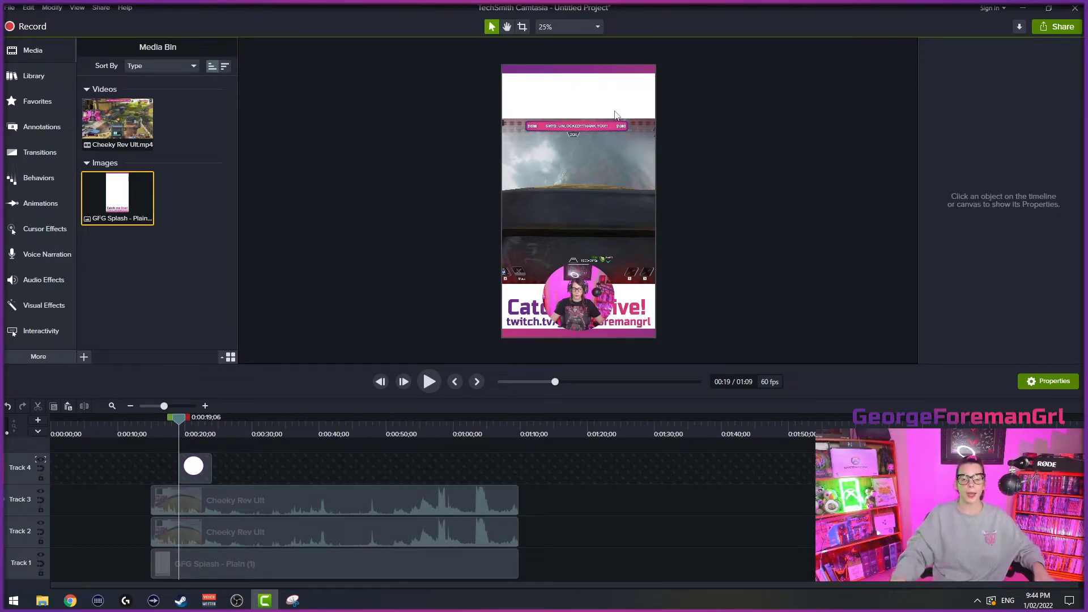
{"action": "mouse_move", "coordinate": [190, 329]}
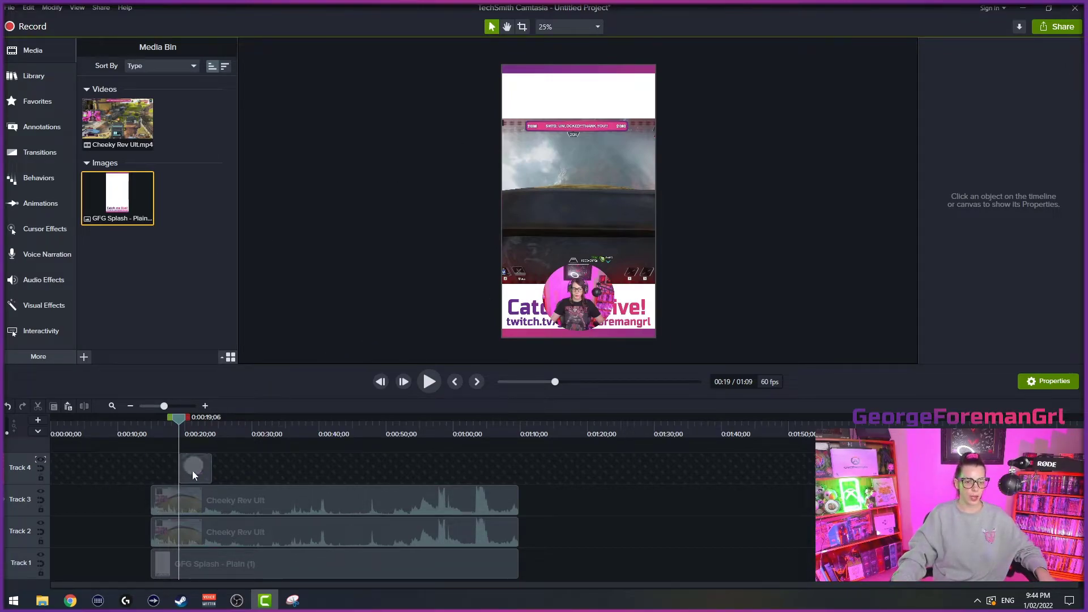
- Move the circular webcam to the top of the canvas and extend the circle shape
{"action": "left_click", "coordinate": [194, 467]}
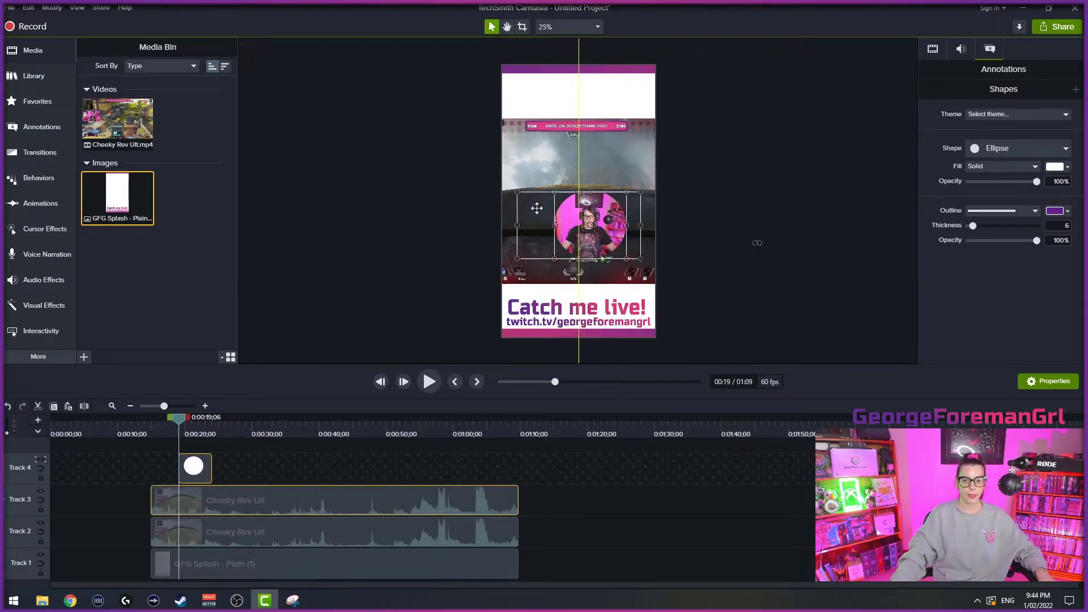
{"action": "left_click", "coordinate": [744, 486]}
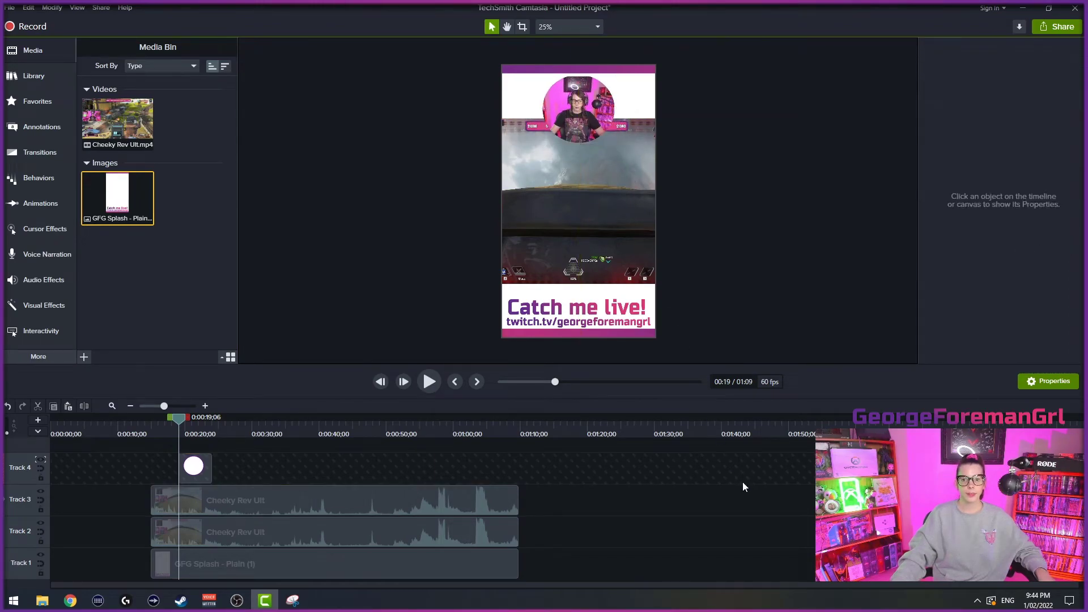
{"action": "mouse_move", "coordinate": [719, 488]}
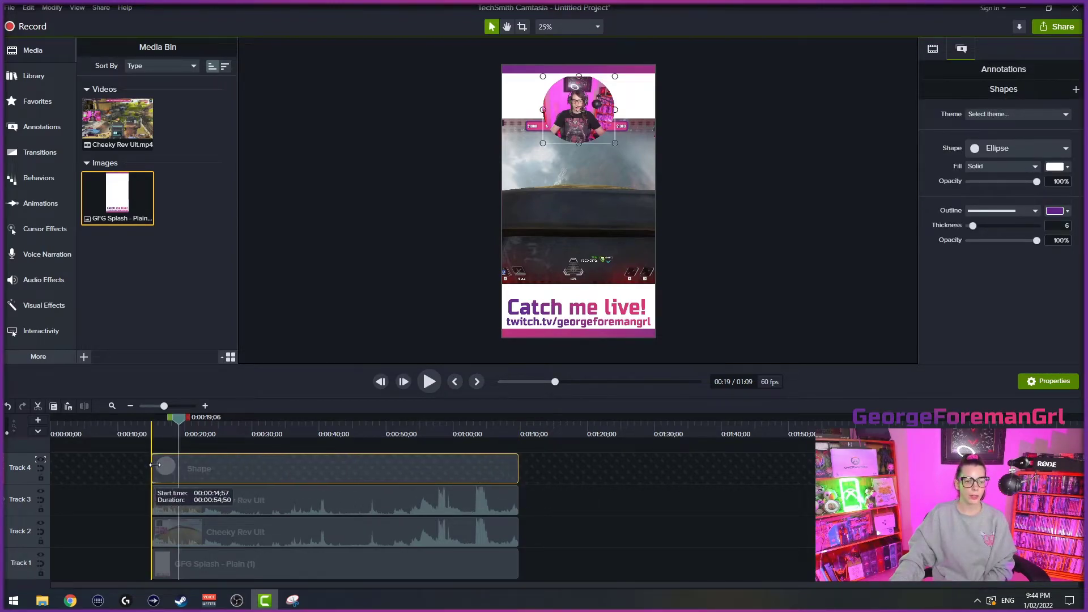
- Stop the preview playback and bring up the File menu options
{"action": "left_click", "coordinate": [429, 381]}
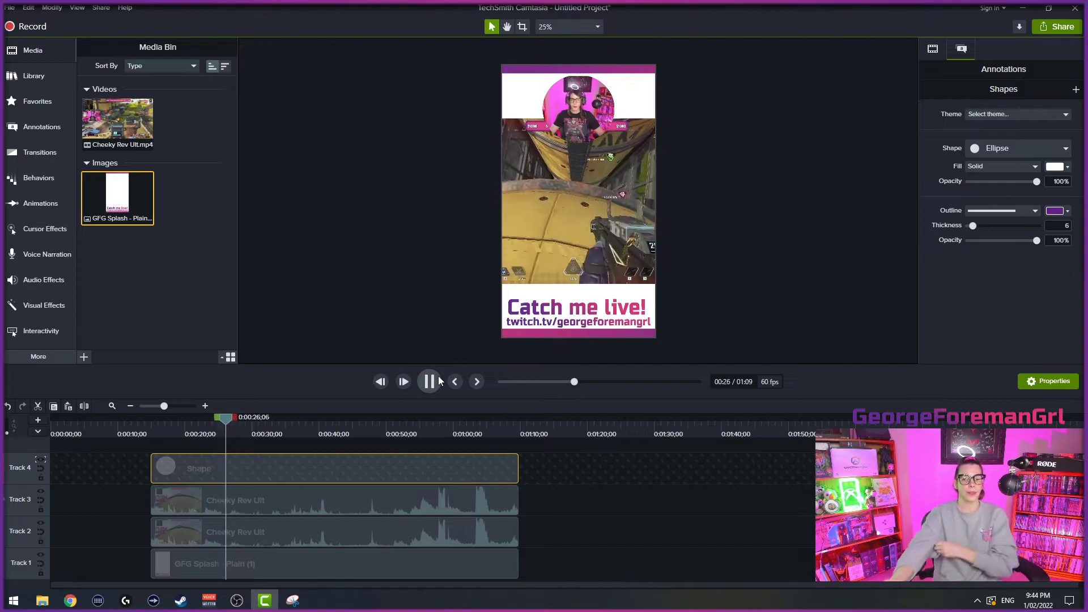
{"action": "left_click", "coordinate": [429, 381]}
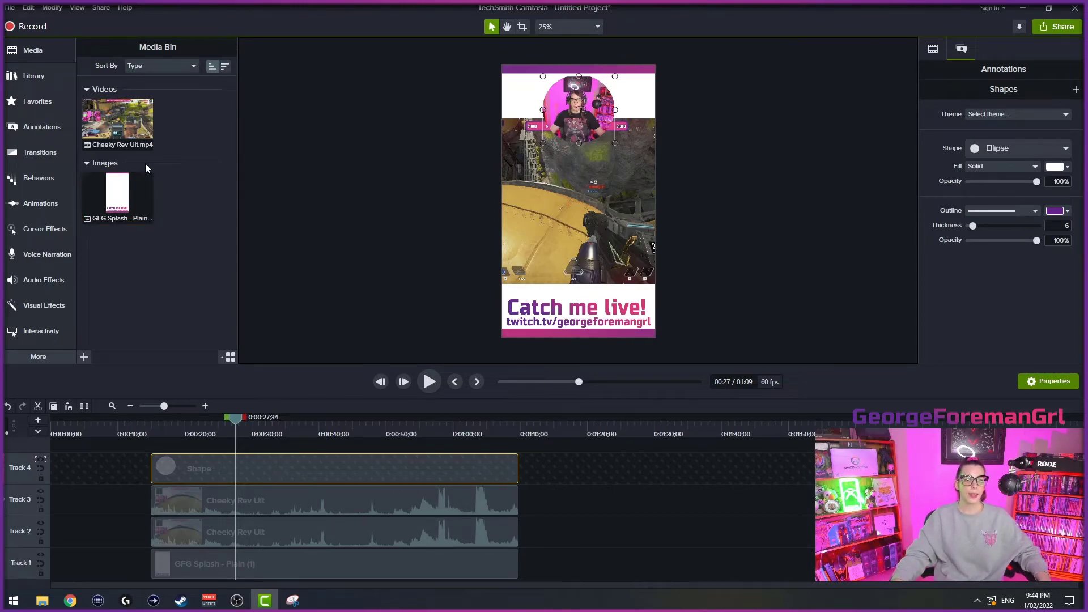
{"action": "left_click", "coordinate": [10, 8]}
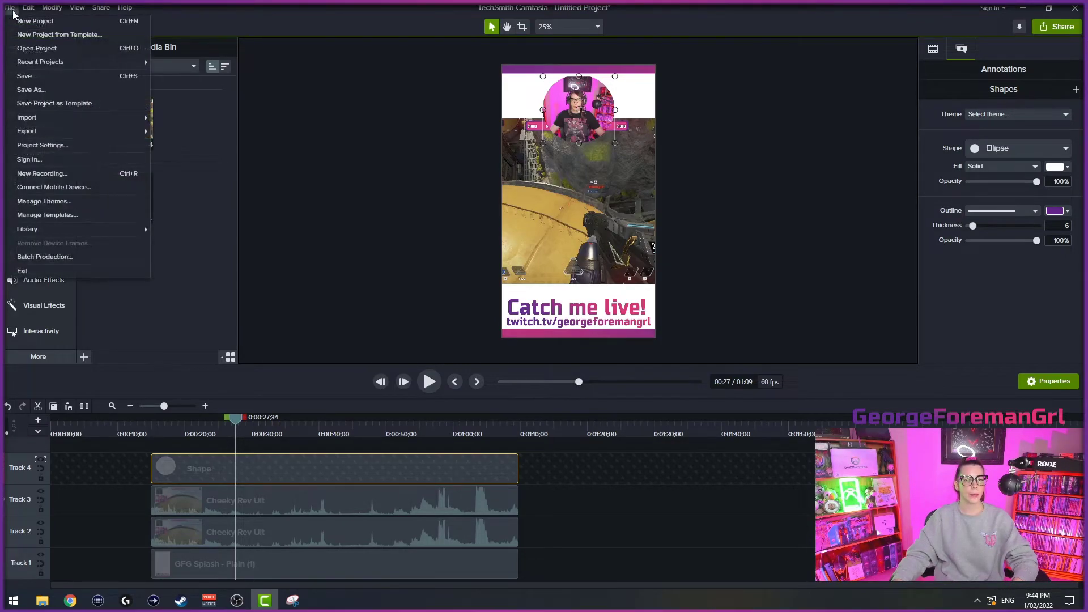
{"action": "mouse_move", "coordinate": [41, 62]}
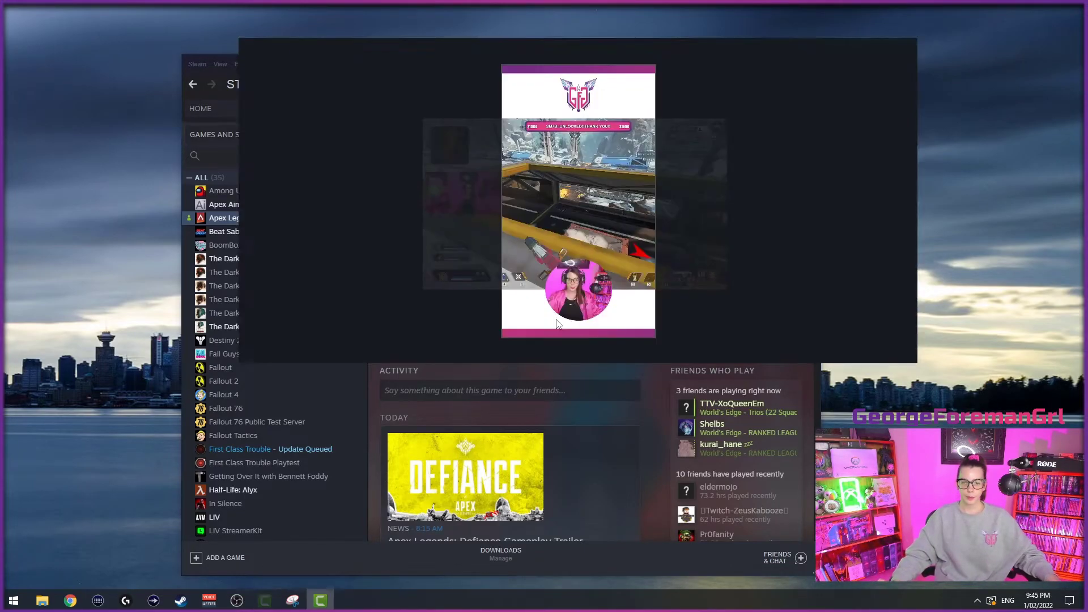
- Open the saved Circle webcam.tscproj project with the finished vertical layout
{"action": "left_click", "coordinate": [291, 600]}
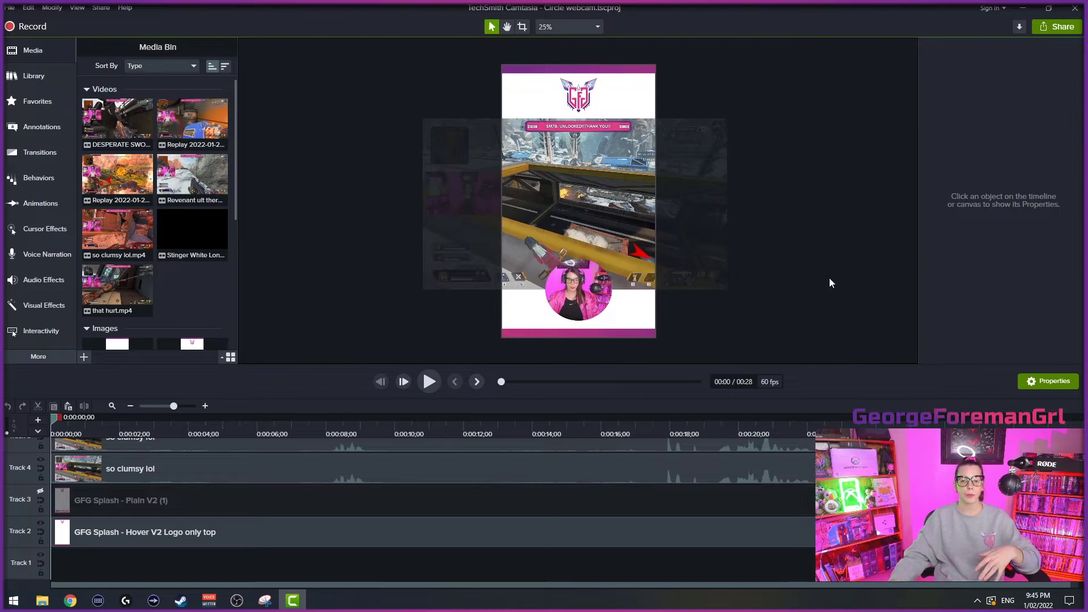
{"action": "mouse_move", "coordinate": [285, 429]}
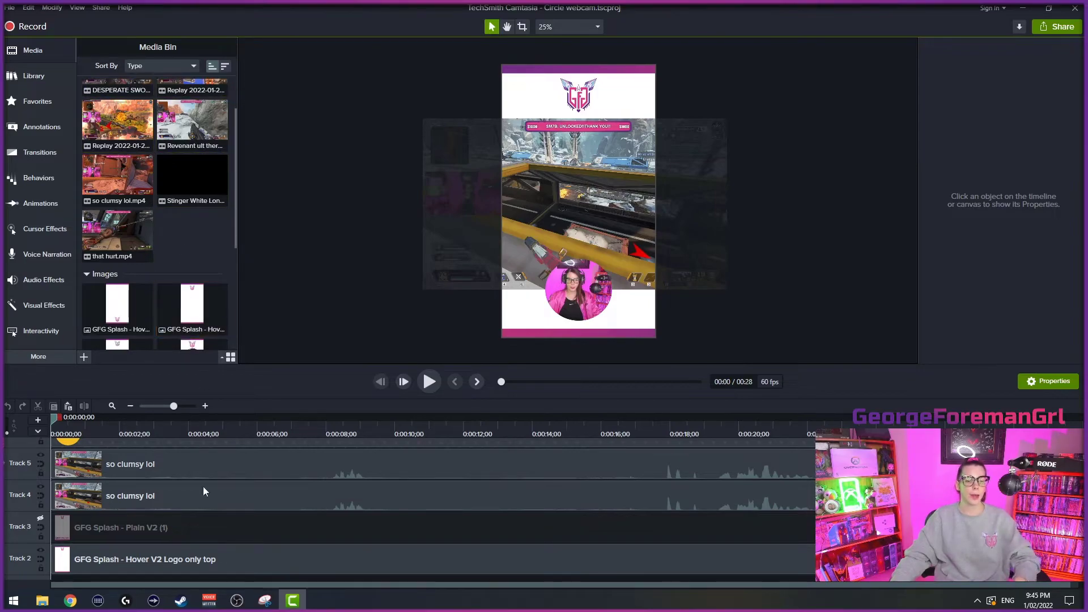
- Place Cheeky Rev Ult.mp4 from the Media Bin onto Track 2 after the existing footage
{"action": "scroll", "scroll_direction": "down", "scroll_amount": 3}
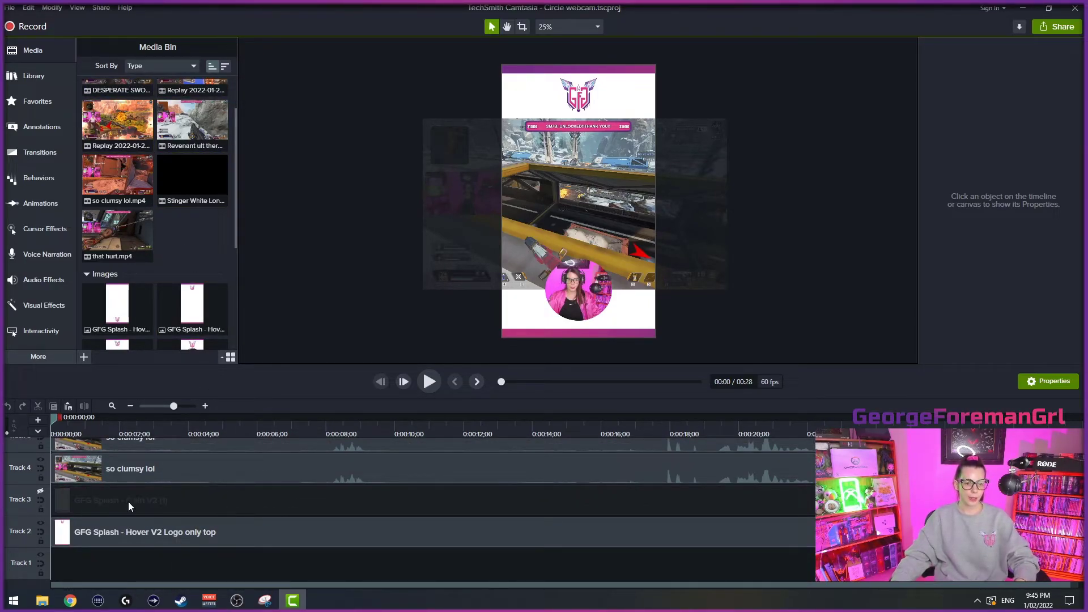
{"action": "scroll", "scroll_direction": "up", "scroll_amount": 3}
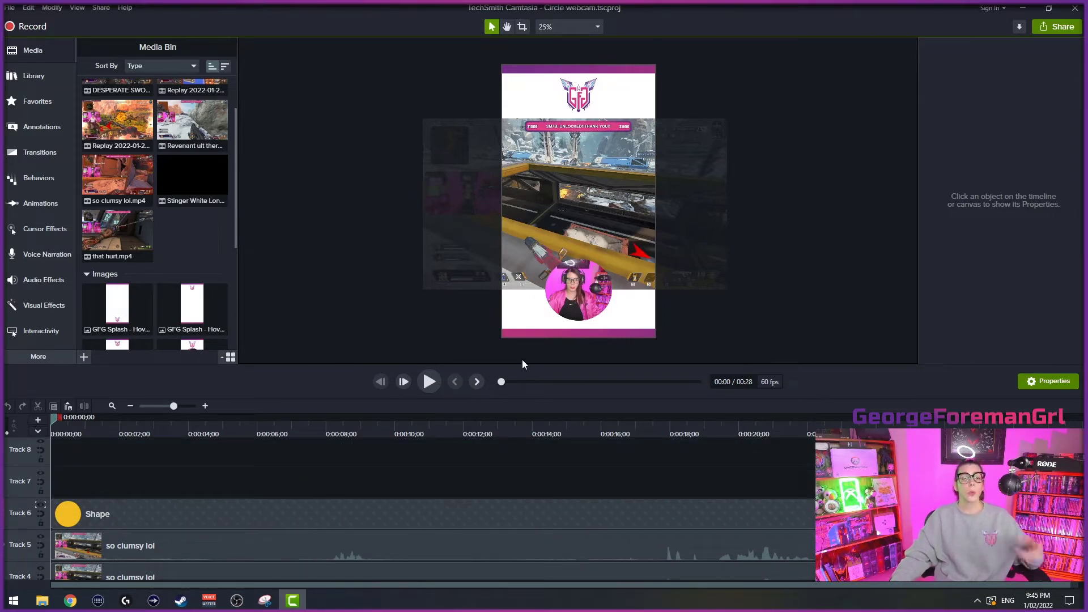
{"action": "mouse_move", "coordinate": [405, 333]}
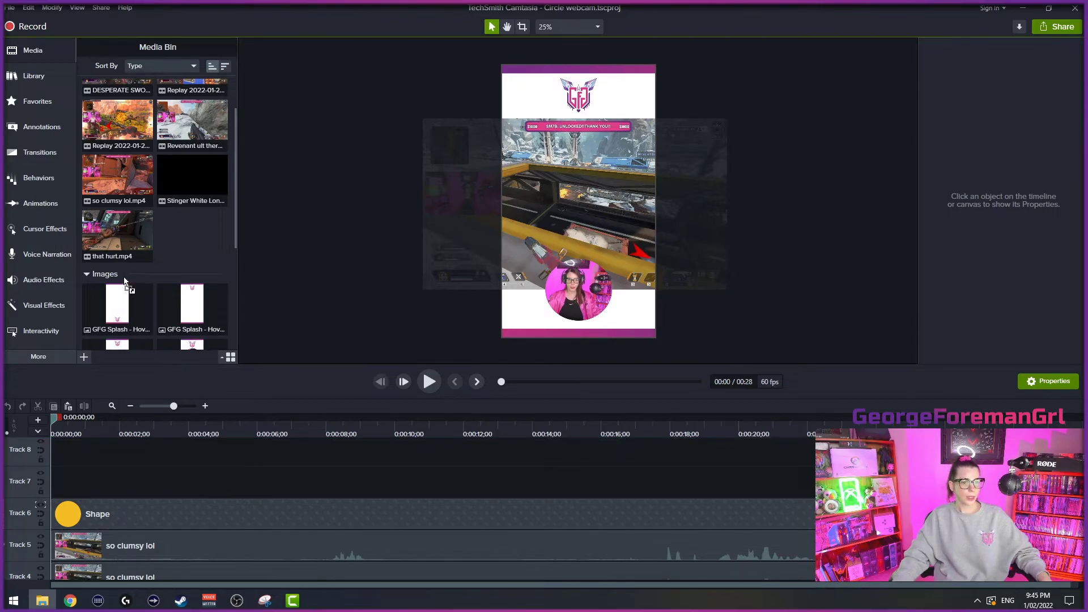
{"action": "scroll", "scroll_direction": "up", "scroll_amount": 3}
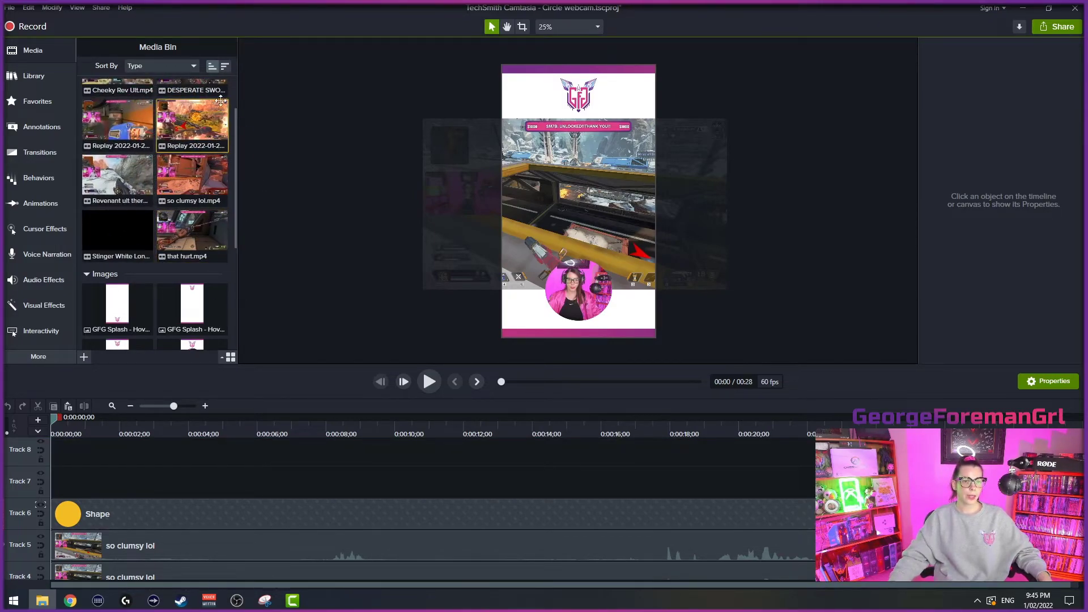
{"action": "left_click", "coordinate": [117, 108]}
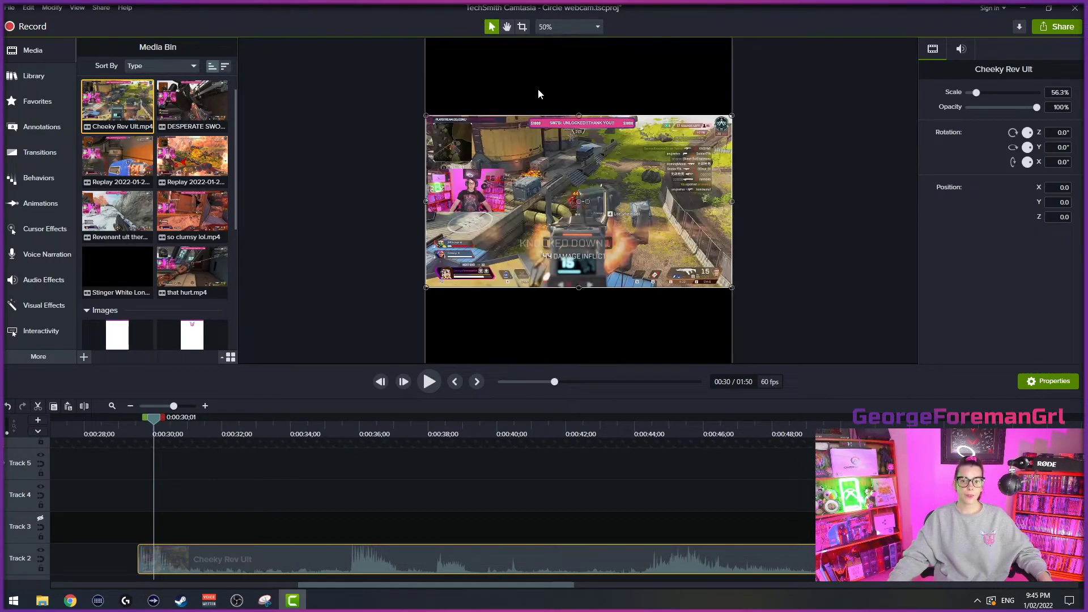
- Put Cheeky Rev Ult copies on Tracks 4 and 5 right after the so clumsy lol clips
{"action": "left_click", "coordinate": [436, 417]}
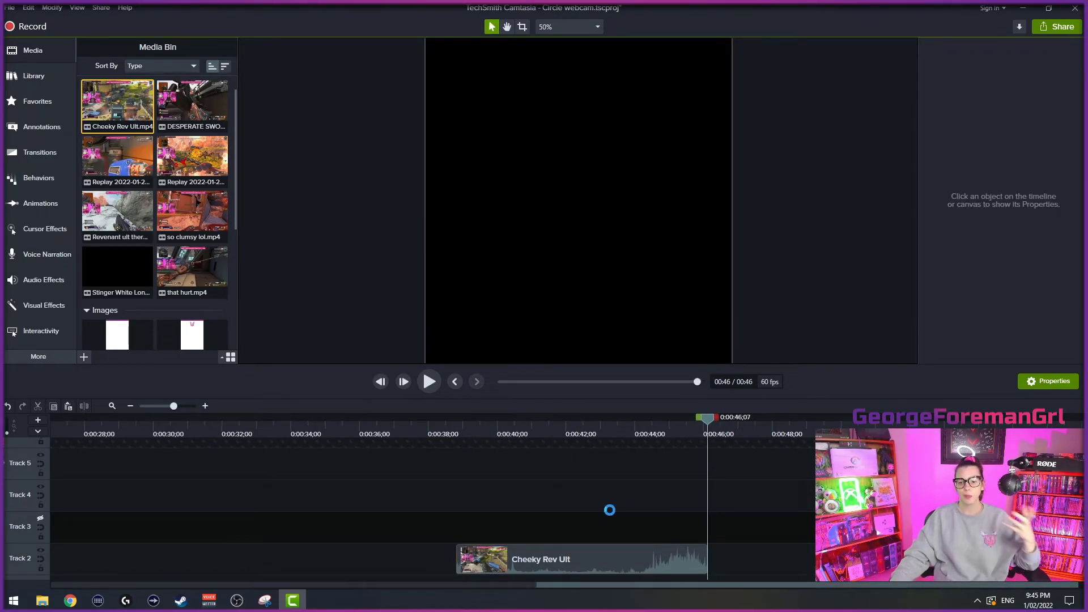
{"action": "left_click", "coordinate": [580, 559]}
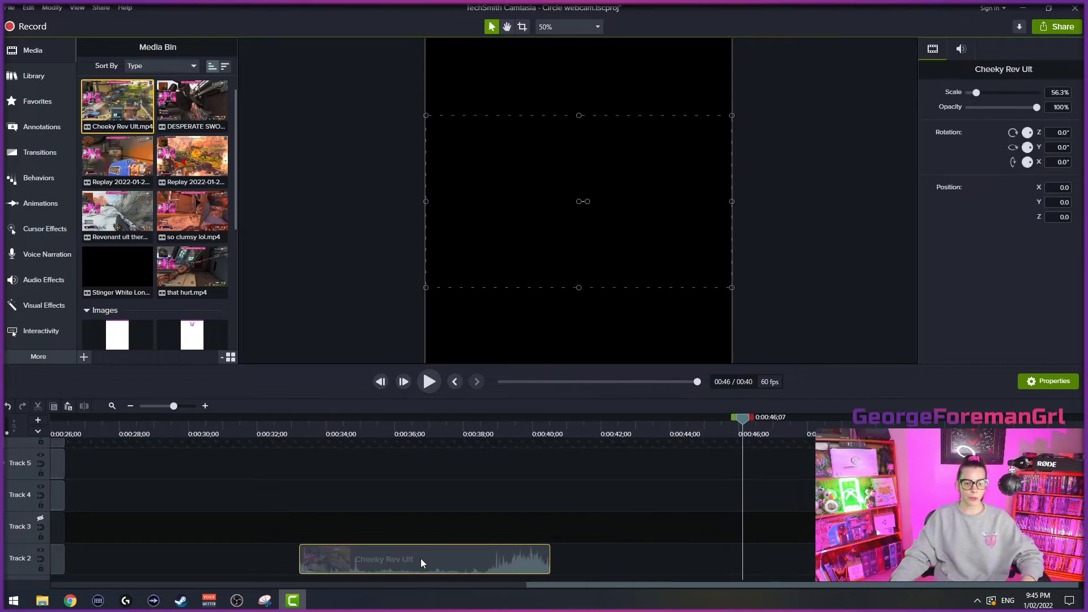
{"action": "scroll", "scroll_direction": "left", "scroll_amount": 3}
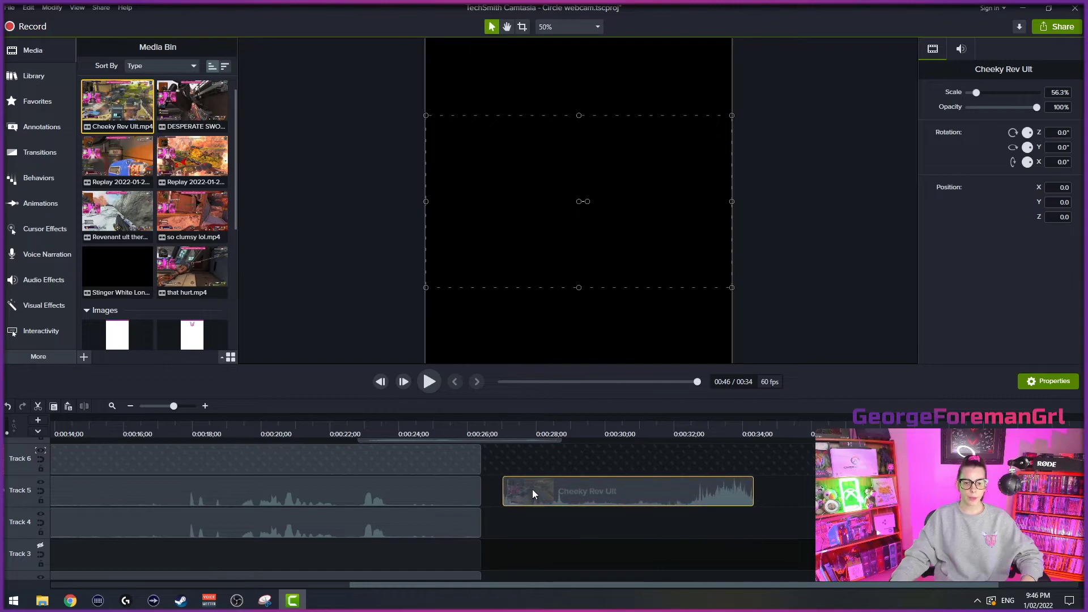
{"action": "scroll", "scroll_direction": "left", "scroll_amount": 3}
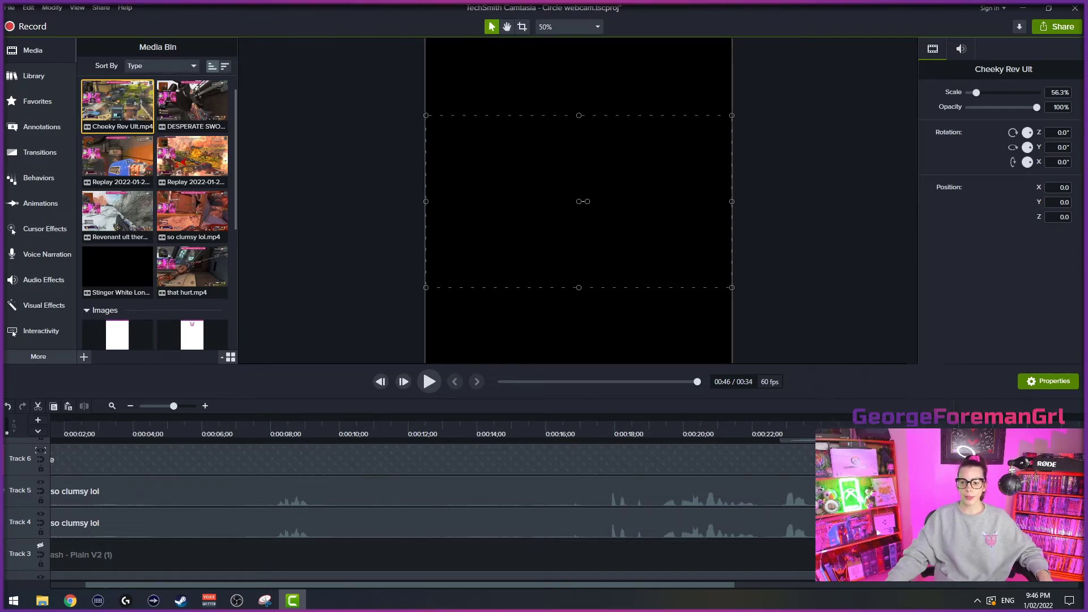
{"action": "scroll", "scroll_direction": "right", "scroll_amount": 3}
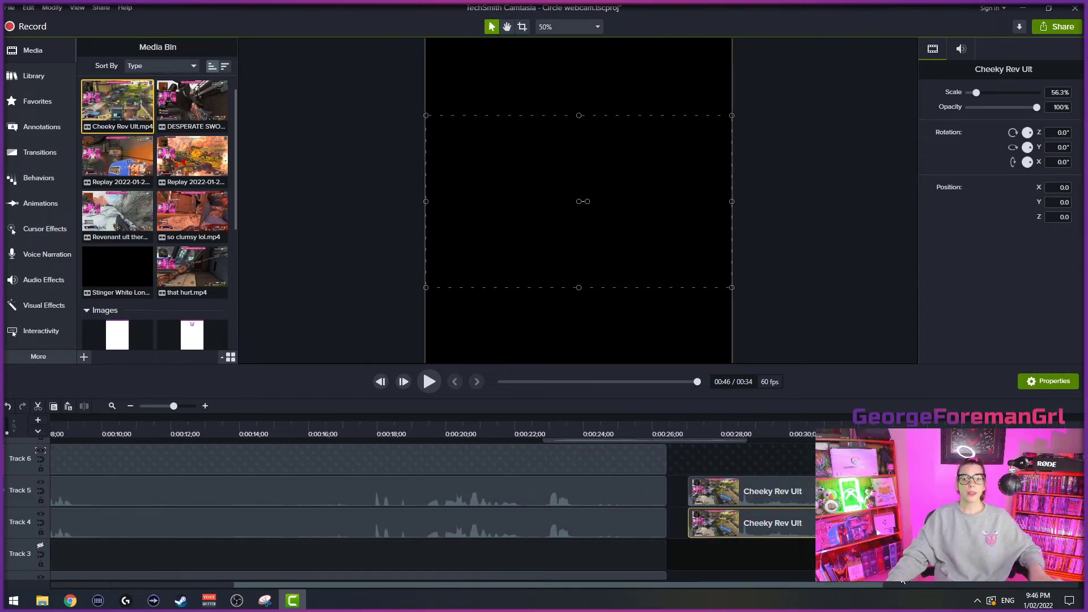
- At 25% zoom, paste the so clumsy lol clips' size and position onto the Cheeky Rev Ult clips
{"action": "left_click", "coordinate": [595, 26]}
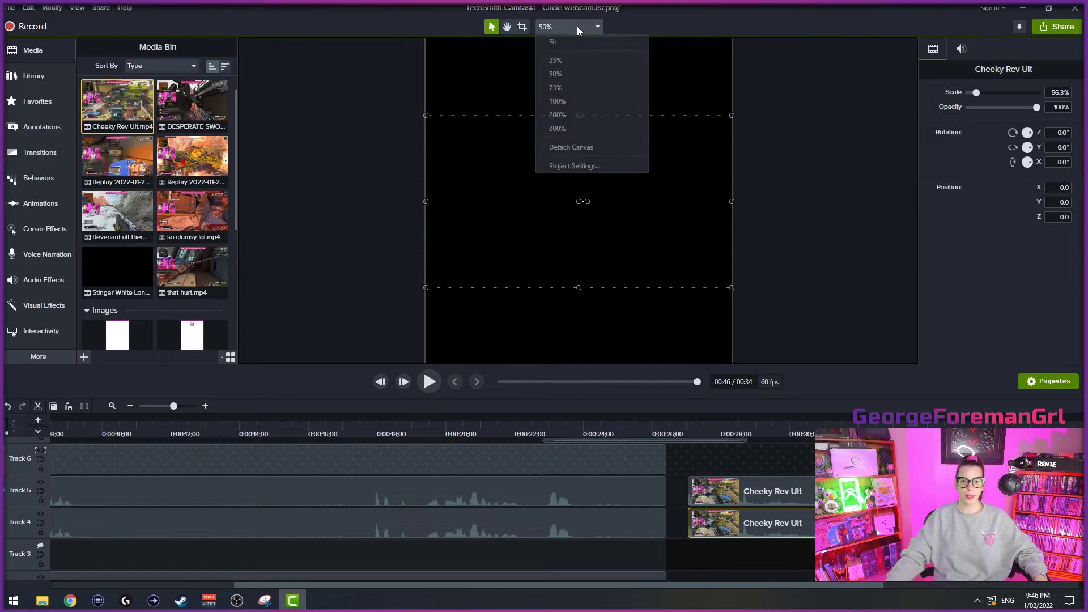
{"action": "left_click", "coordinate": [556, 60]}
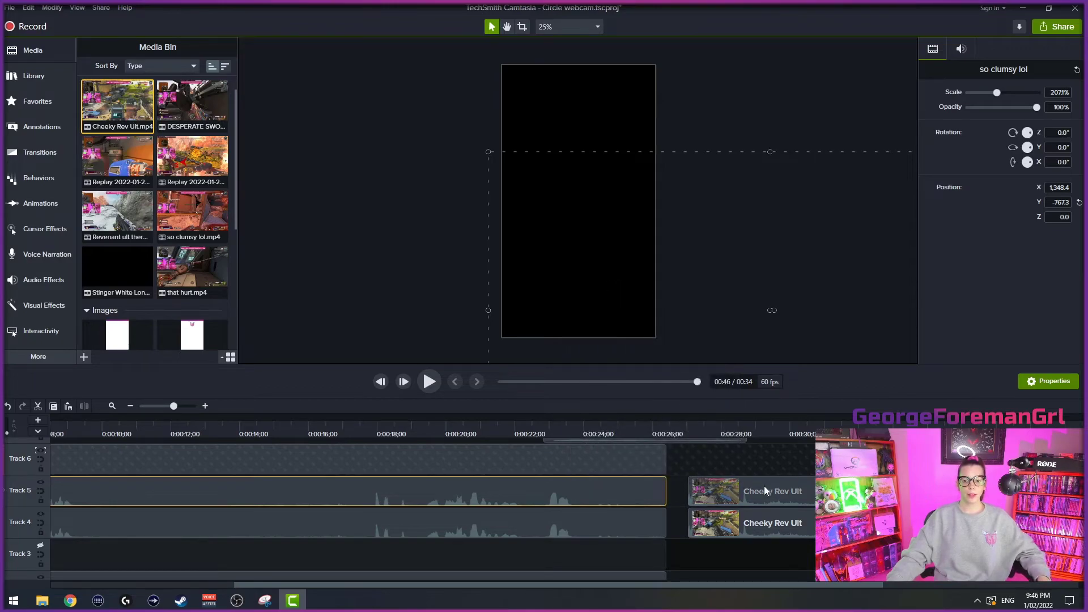
{"action": "right_click", "coordinate": [715, 491]}
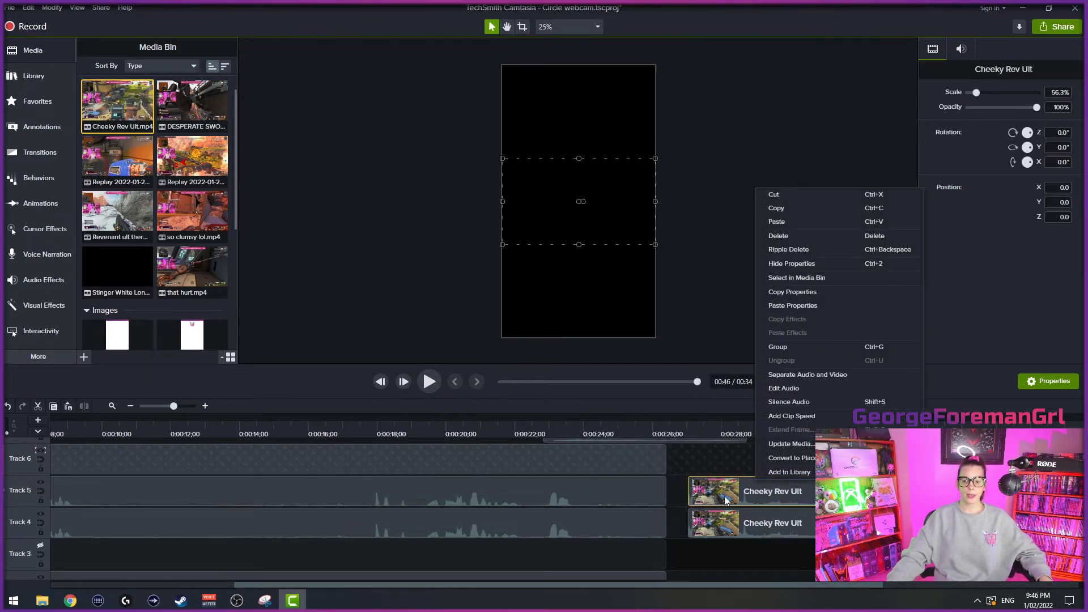
{"action": "mouse_move", "coordinate": [792, 305]}
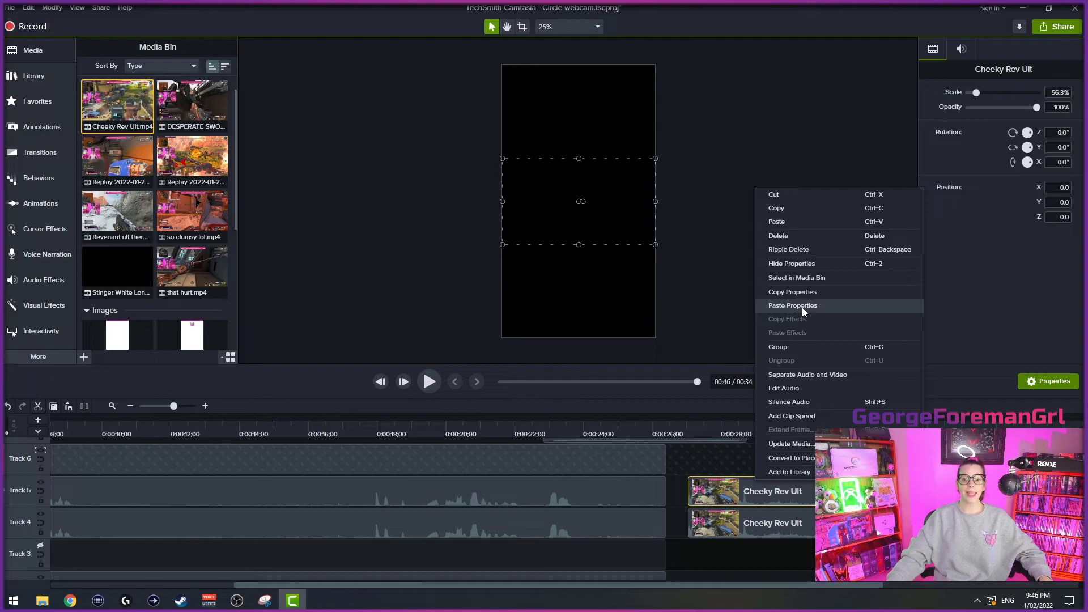
{"action": "left_click", "coordinate": [792, 305]}
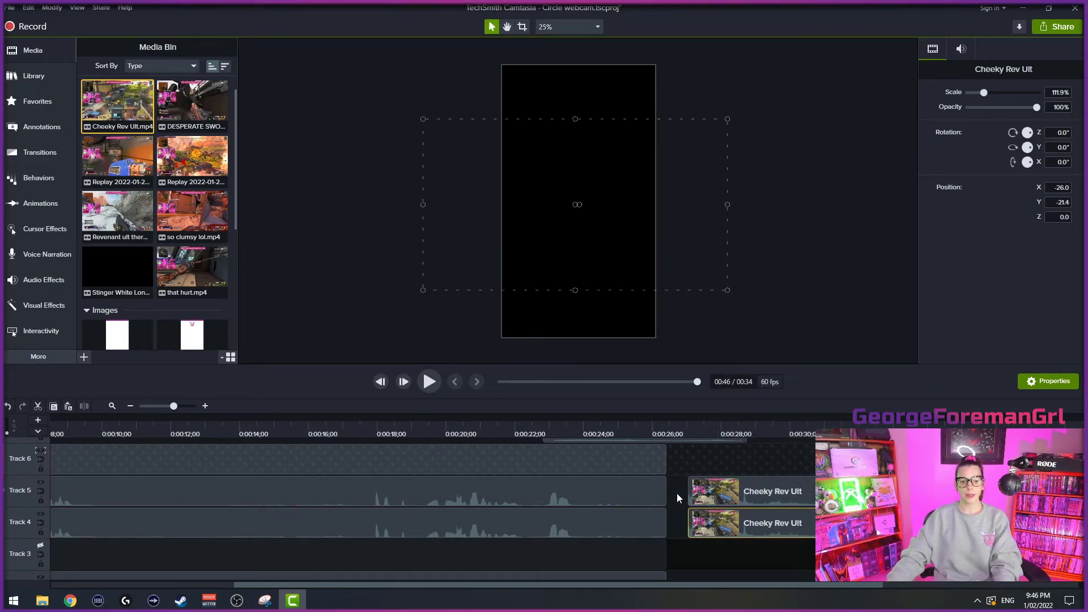
{"action": "left_click", "coordinate": [355, 493]}
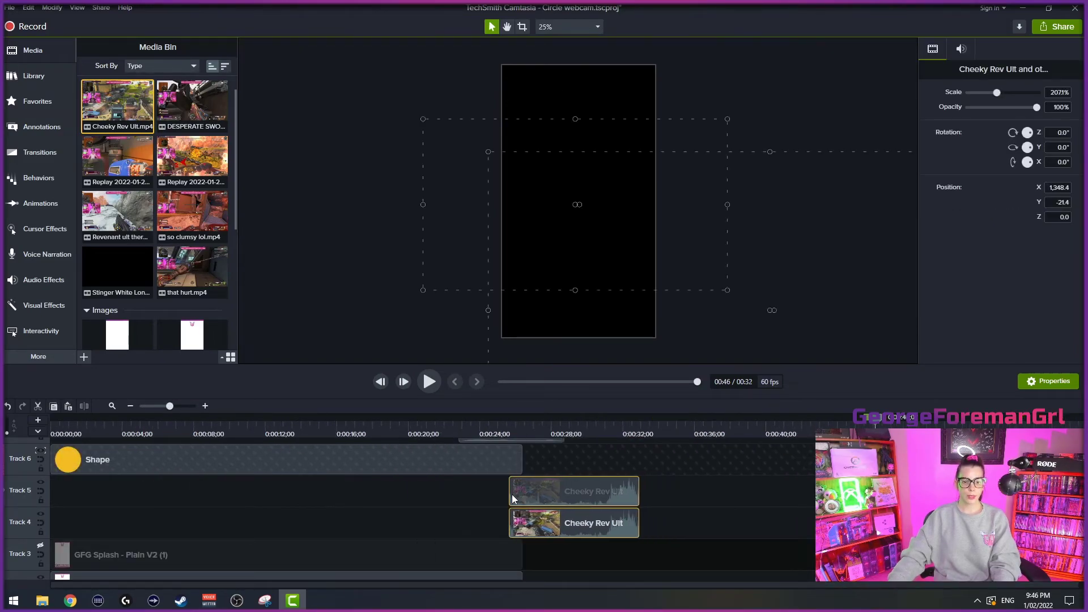
- Remove the so clumsy lol clips so Cheeky Rev Ult starts Tracks 4 and 5
{"action": "left_click", "coordinate": [278, 460]}
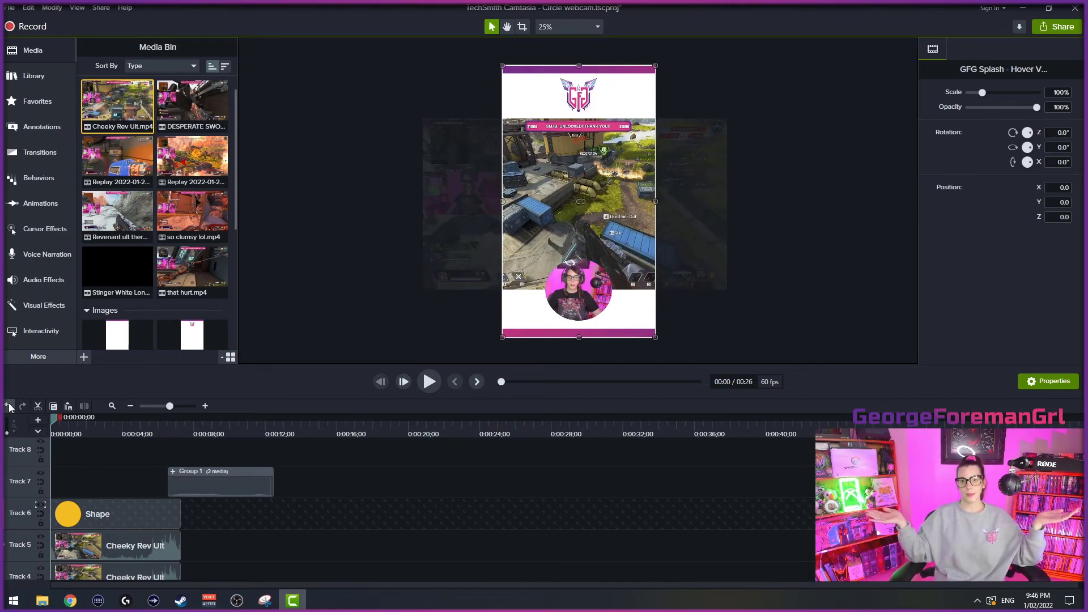
{"action": "mouse_move", "coordinate": [9, 406]}
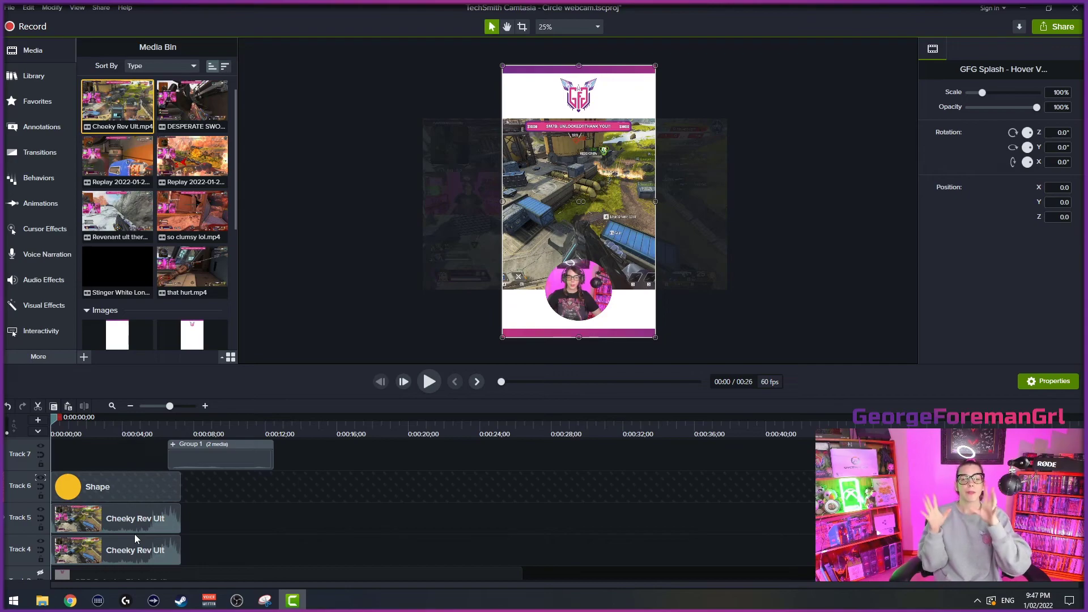
{"action": "mouse_move", "coordinate": [316, 497]}
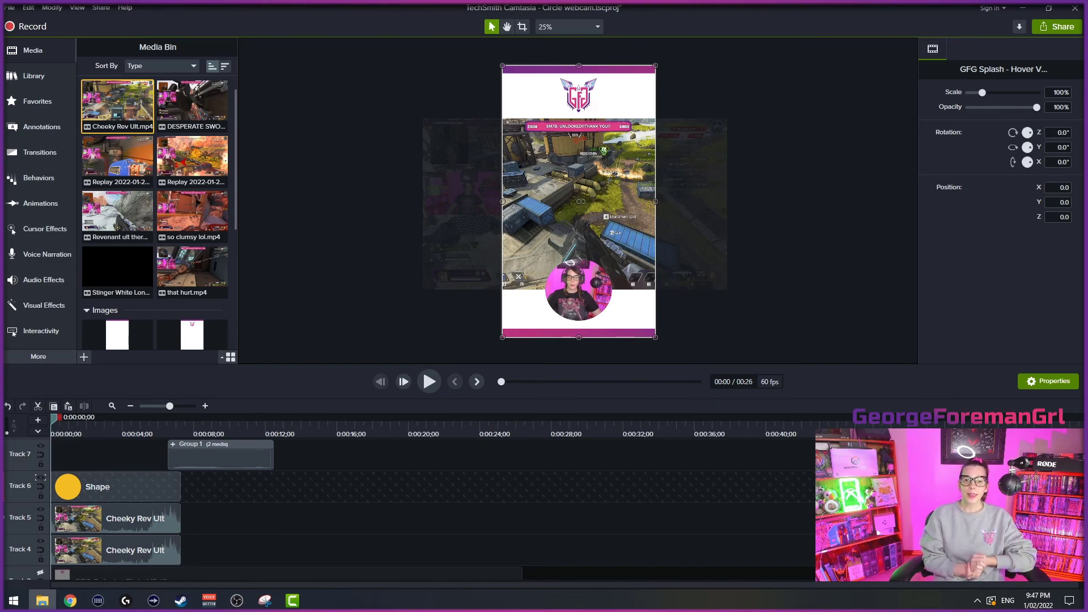
{"action": "mouse_move", "coordinate": [357, 55]}
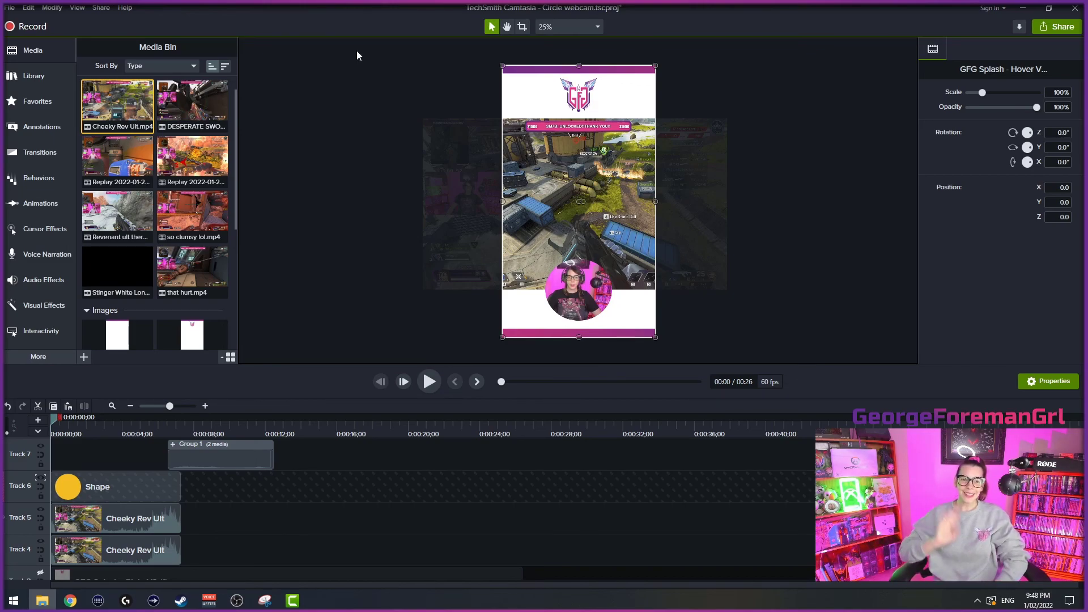